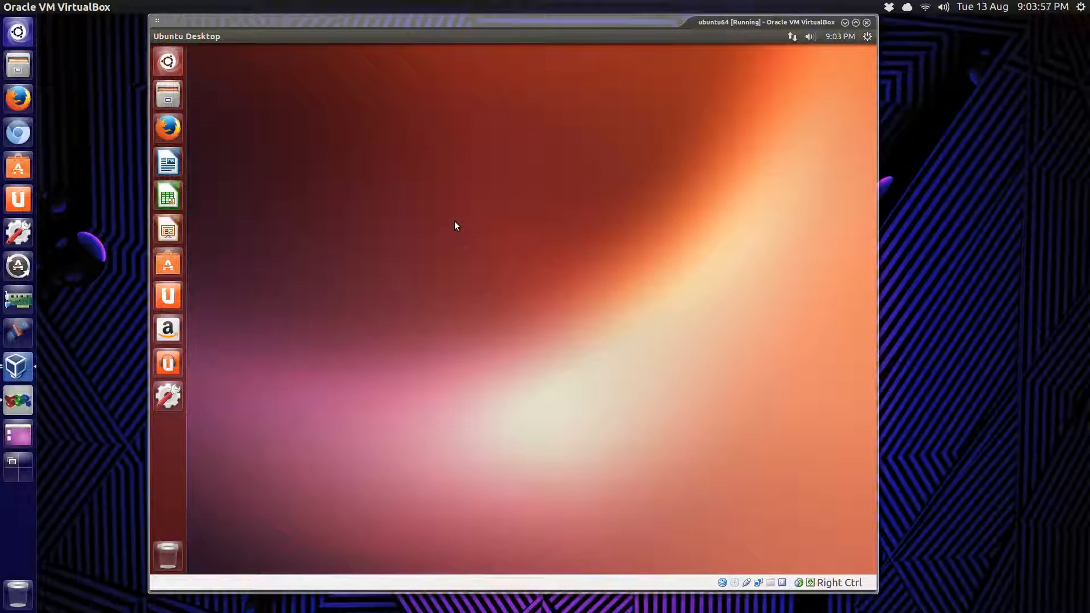
{"action": "mouse_move", "coordinate": [450, 202]}
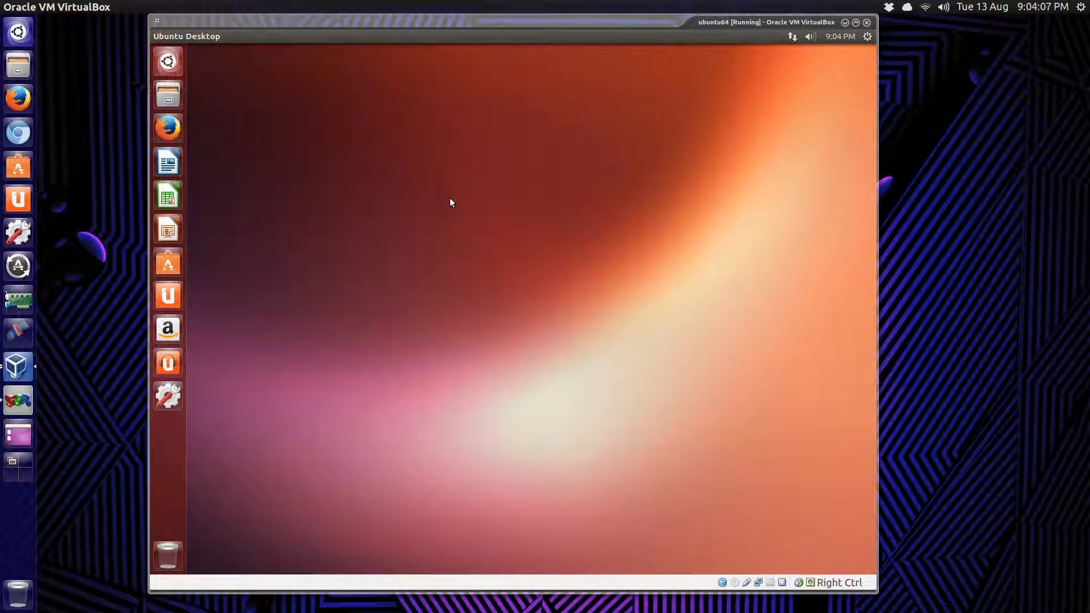
{"action": "mouse_move", "coordinate": [385, 171]}
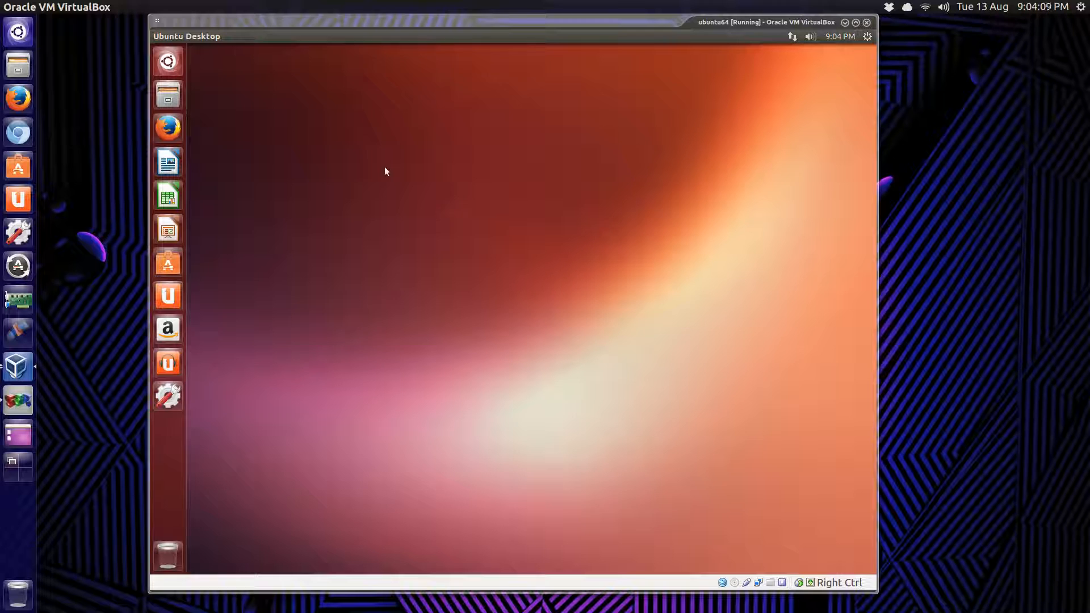
- Open the XWinWrap + xscreensaver notes file from Documents in the file manager
{"action": "left_click", "coordinate": [167, 94]}
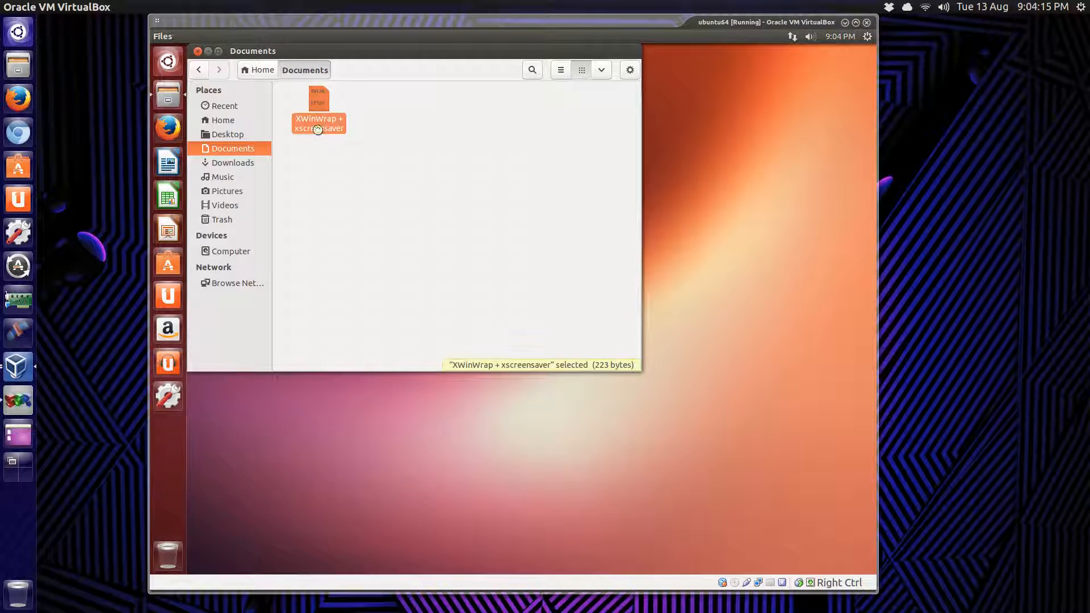
{"action": "double_click", "coordinate": [319, 111]}
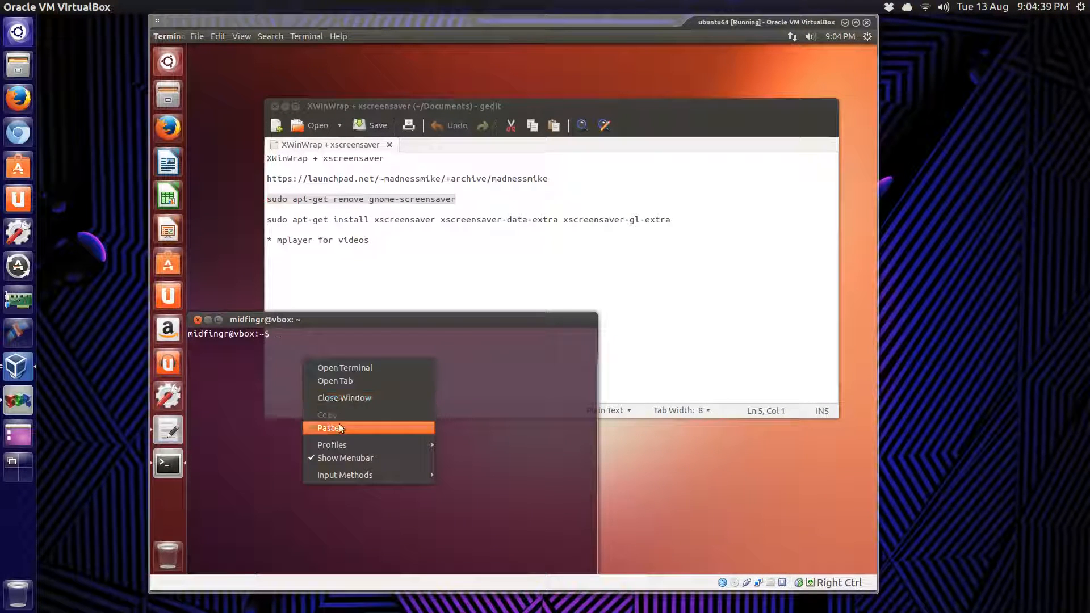
- Paste and run the gnome-screensaver removal command in the terminal
{"action": "left_click", "coordinate": [328, 428]}
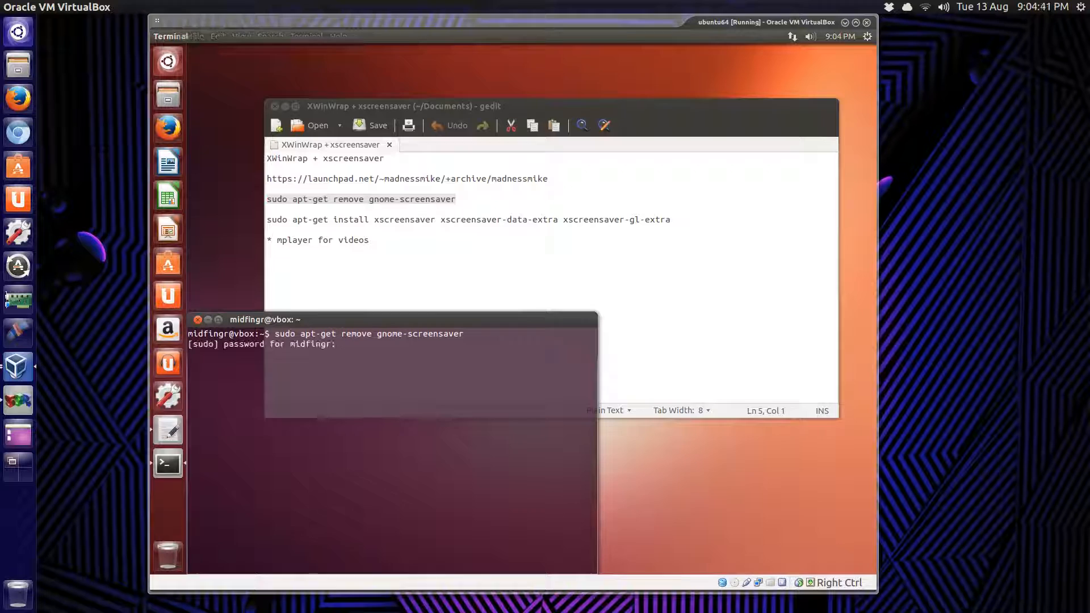
{"action": "key", "text": "Return"}
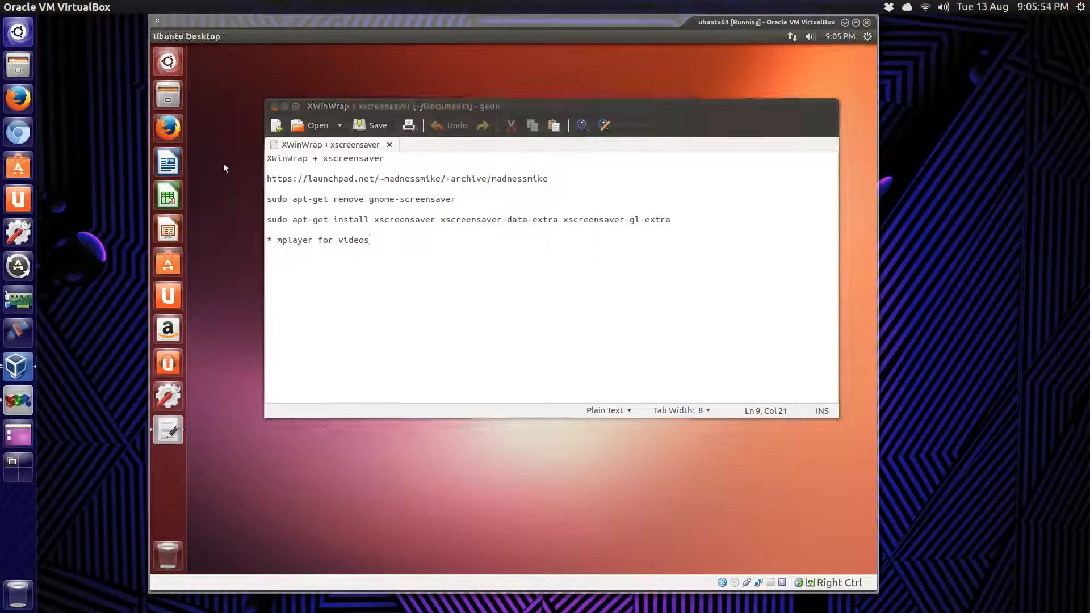
- Launch Screensaver preferences from a Dash search for 'xs', then close that window
{"action": "left_click", "coordinate": [18, 32]}
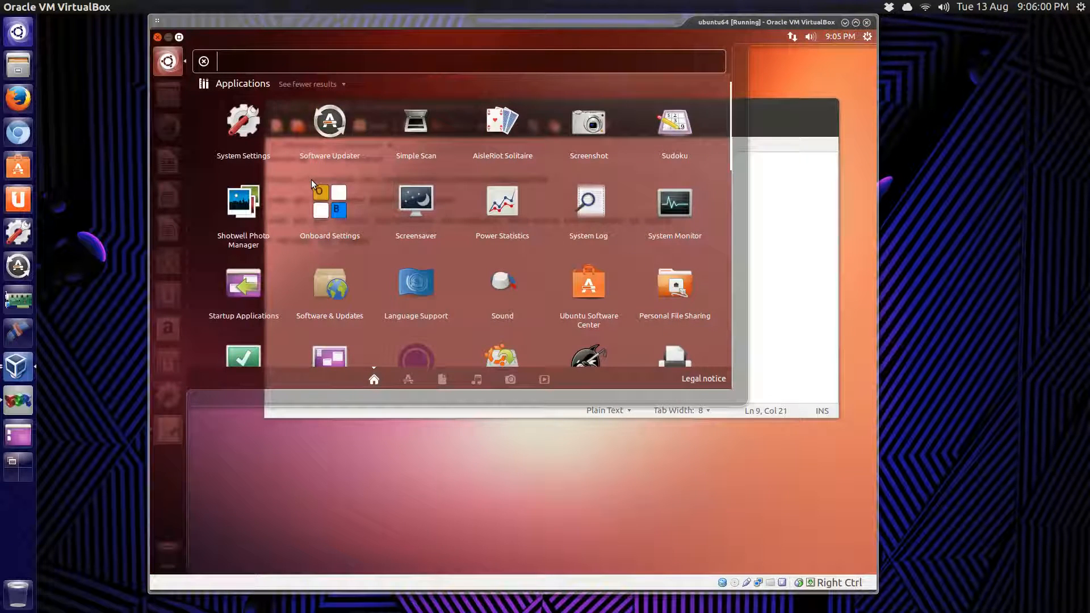
{"action": "type", "text": "xs"}
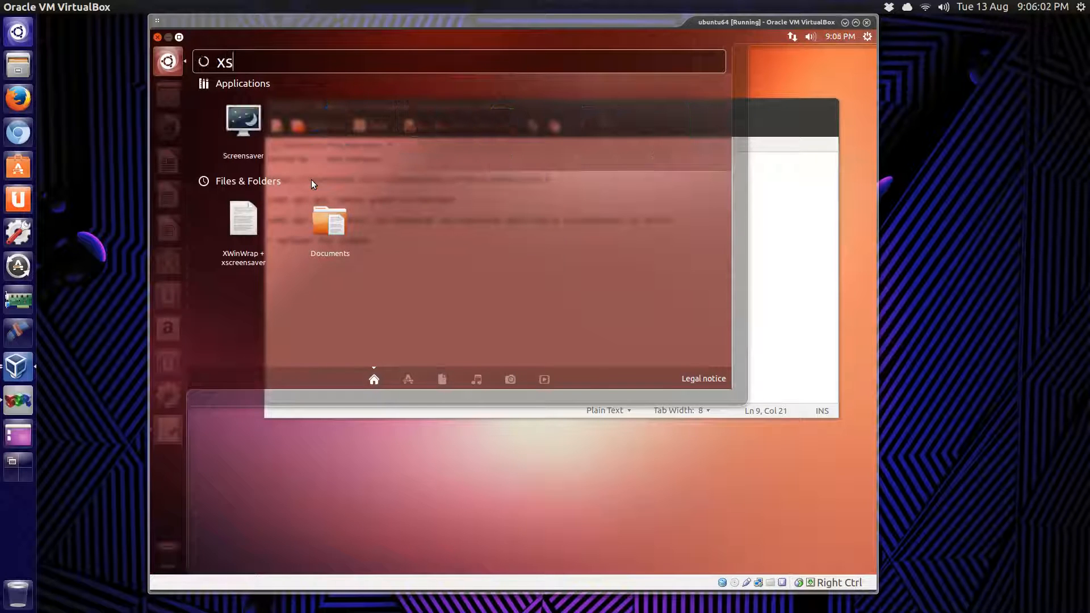
{"action": "left_click", "coordinate": [242, 118]}
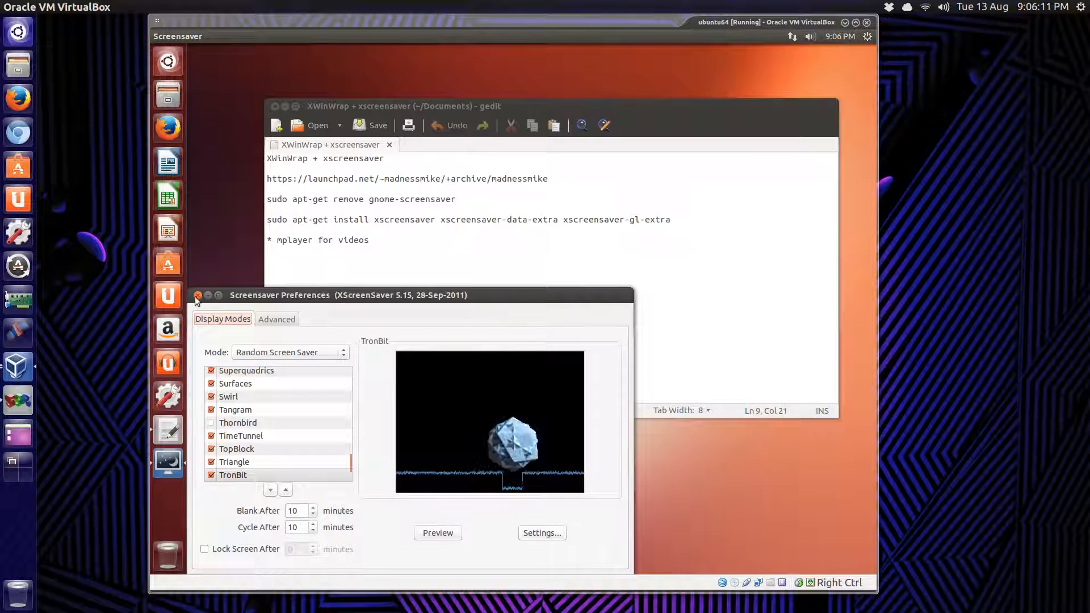
{"action": "left_click", "coordinate": [197, 294]}
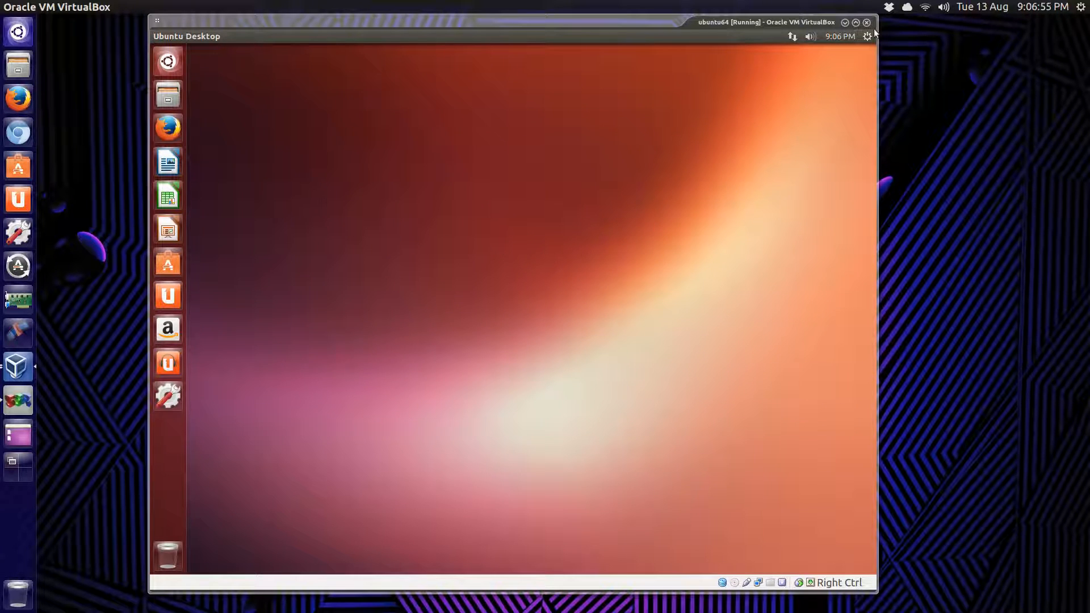
{"action": "mouse_move", "coordinate": [865, 40]}
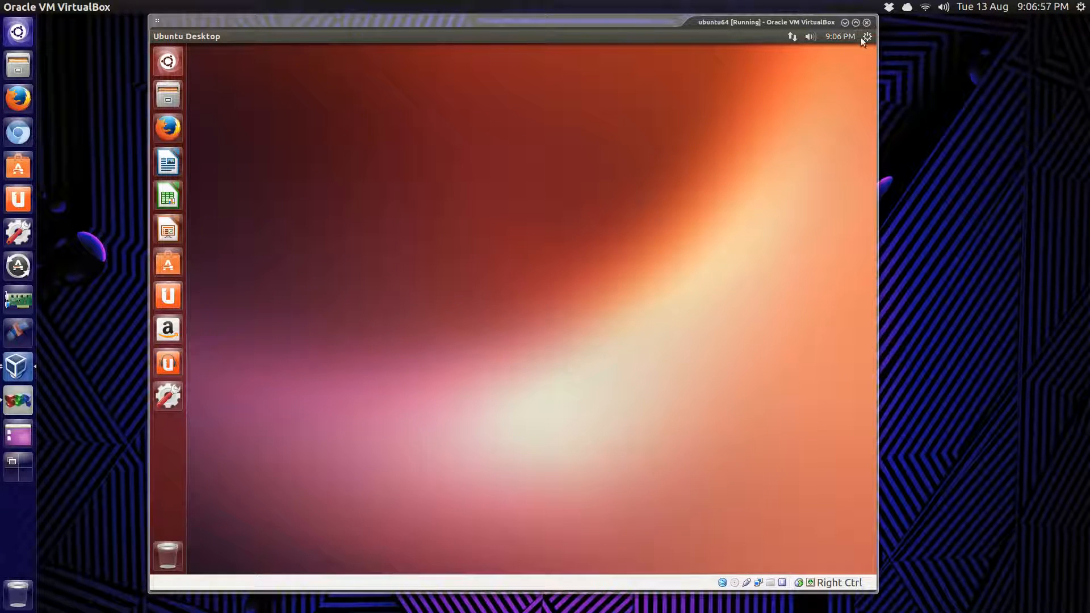
- Open Startup Applications from the gear menu and start adding a new startup program
{"action": "left_click", "coordinate": [867, 37]}
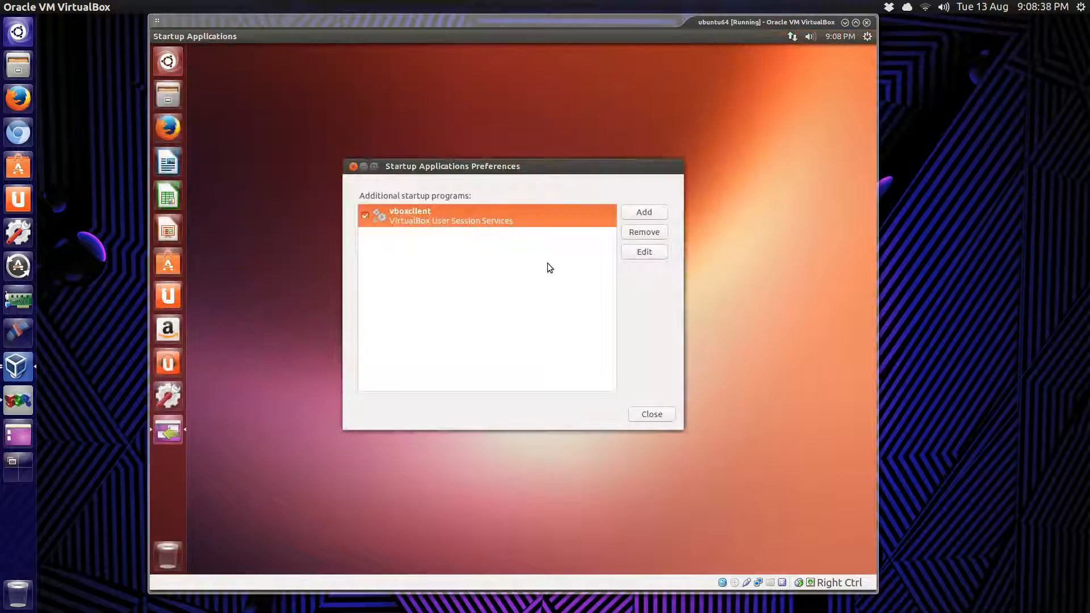
{"action": "mouse_move", "coordinate": [664, 221]}
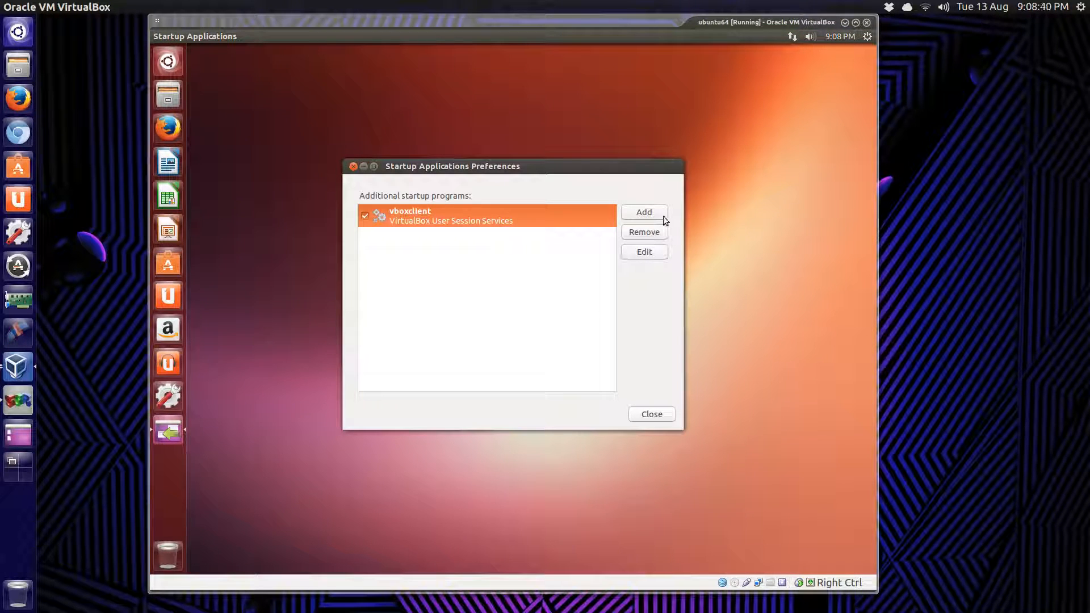
{"action": "left_click", "coordinate": [643, 212]}
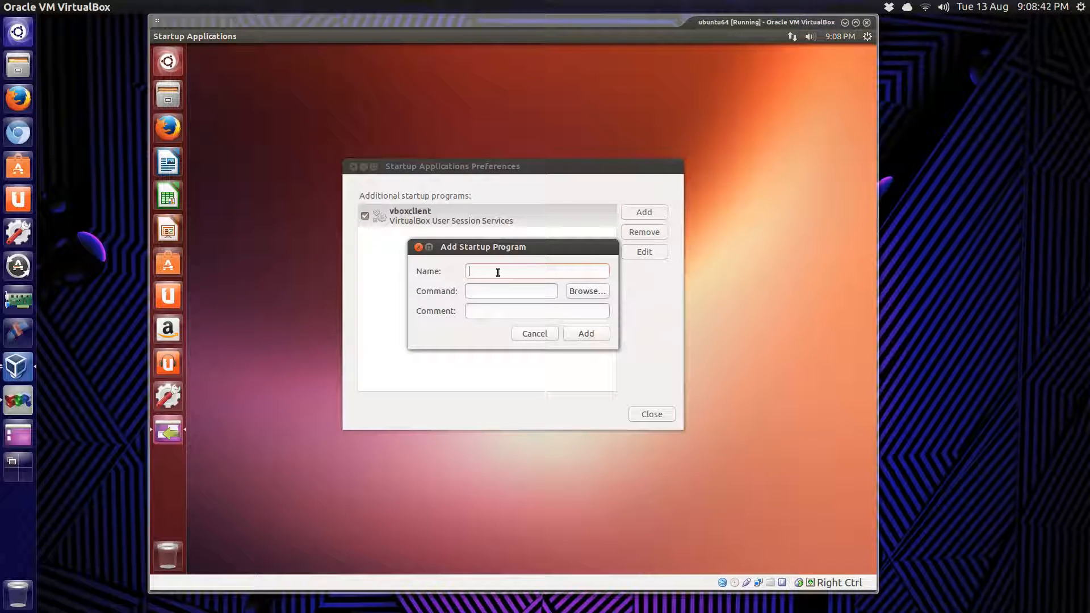
{"action": "type", "text": "x"}
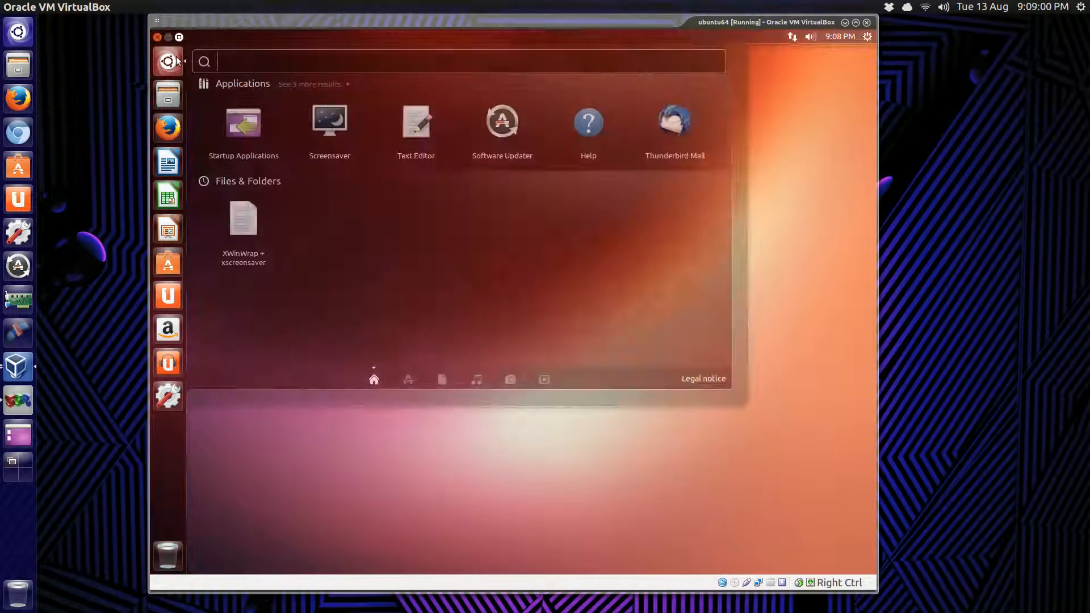
- Relaunch Screensaver, start the daemon with OK, preview BouncingCow, then close preferences
{"action": "left_click", "coordinate": [328, 119]}
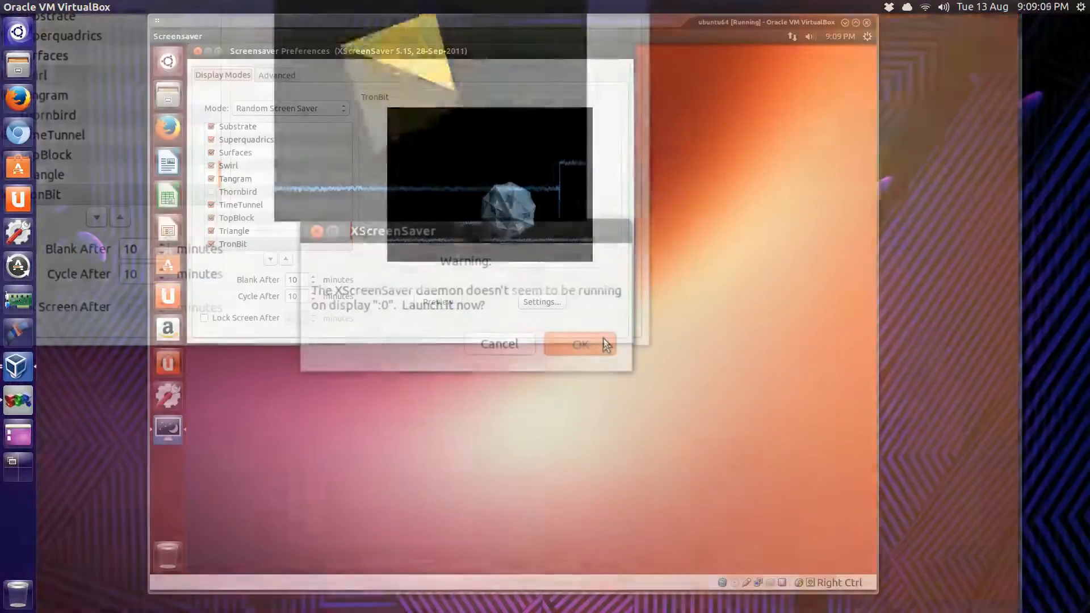
{"action": "left_click", "coordinate": [579, 344]}
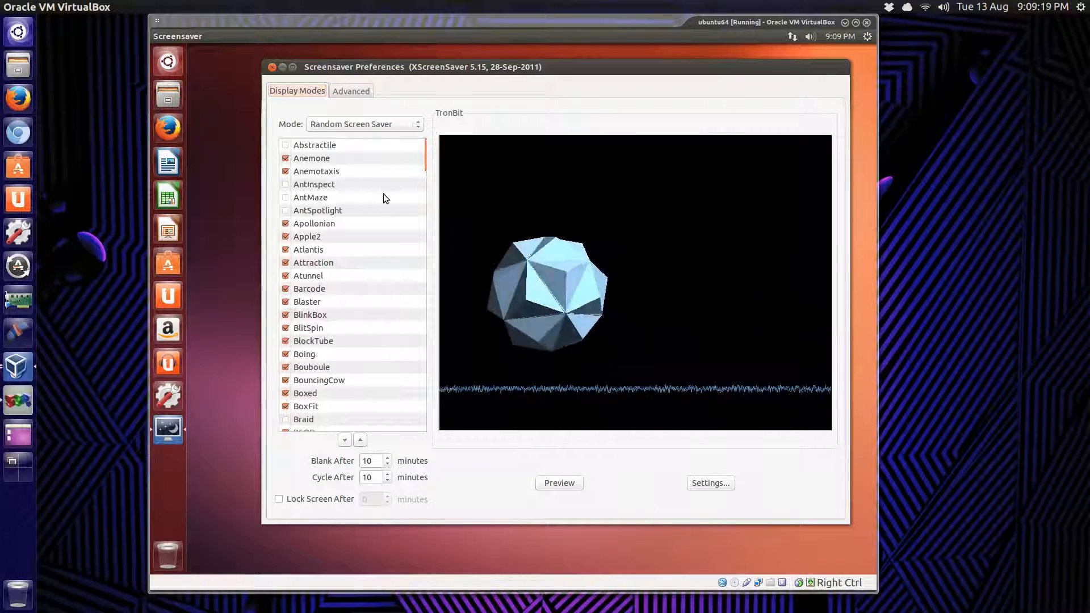
{"action": "left_click", "coordinate": [319, 233]}
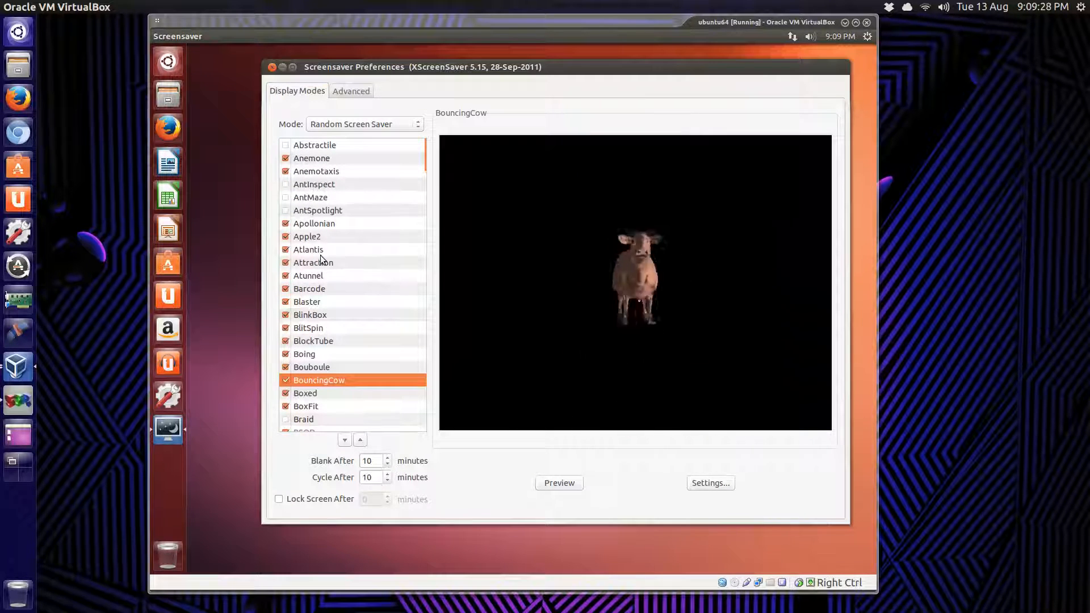
{"action": "left_click", "coordinate": [308, 249]}
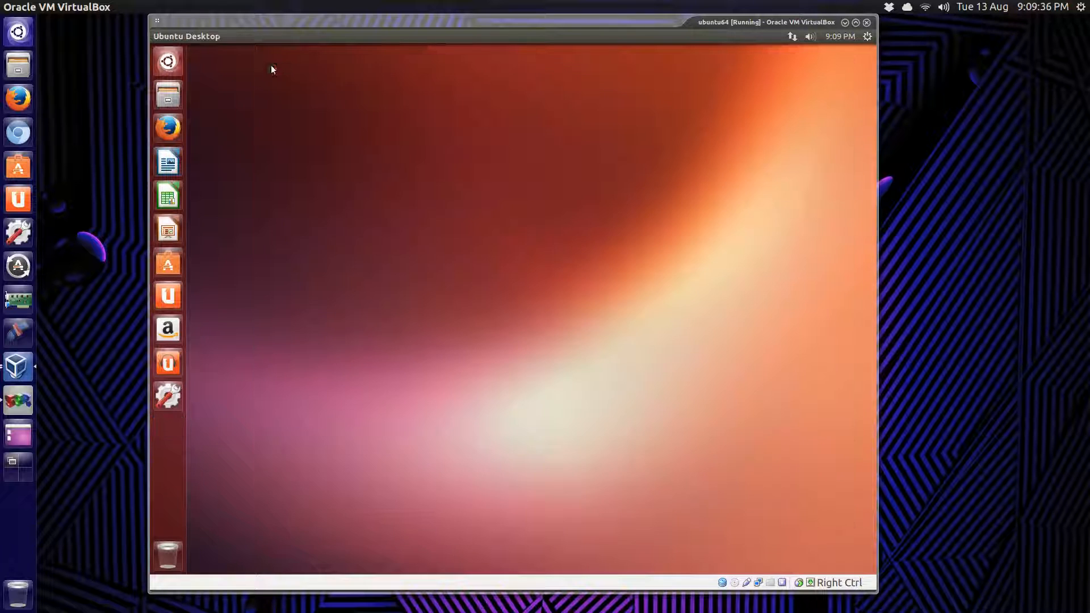
{"action": "mouse_move", "coordinate": [184, 118]}
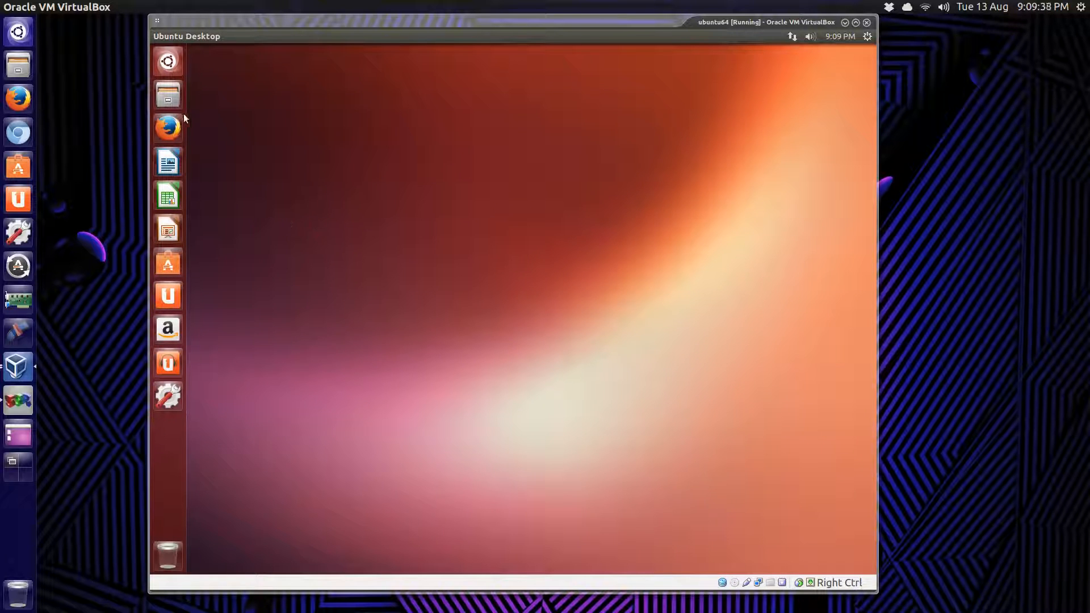
- Reopen the notes in Text Editor and select the launchpad.net PPA URL line
{"action": "left_click", "coordinate": [168, 429]}
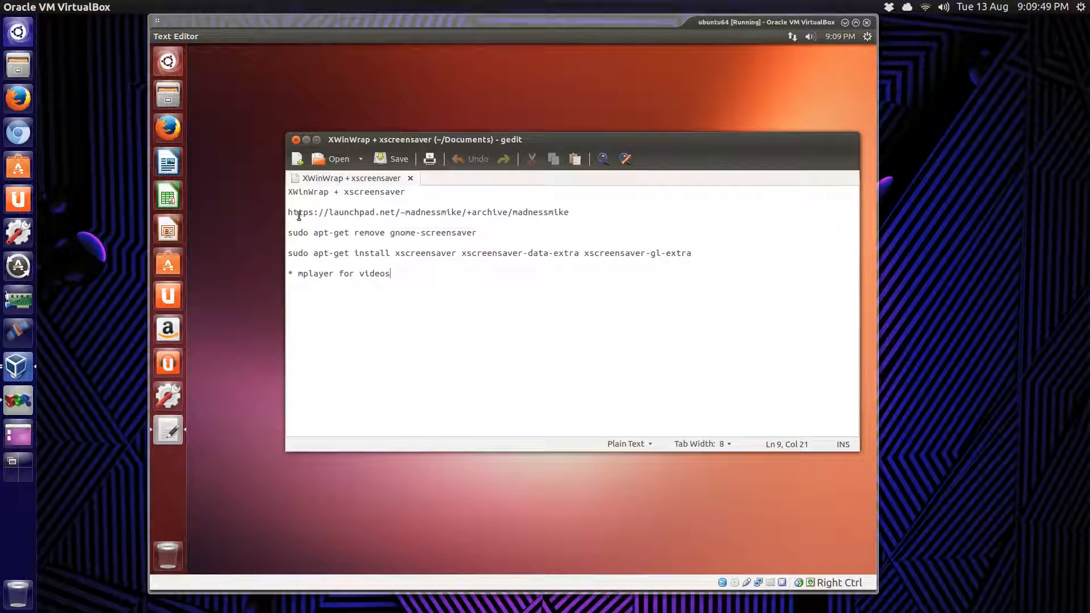
{"action": "triple_click", "coordinate": [427, 211]}
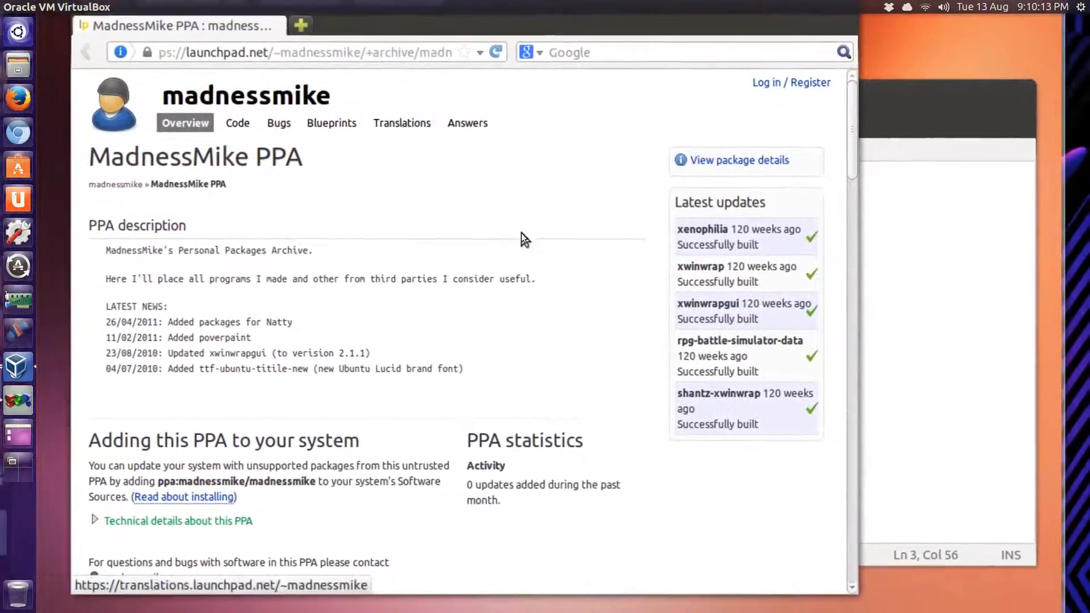
- Save xwinwrap_1.0-2~ppa~natty1_amd64.deb to disk from the PPA's package details
{"action": "scroll", "scroll_direction": "down", "scroll_amount": 3}
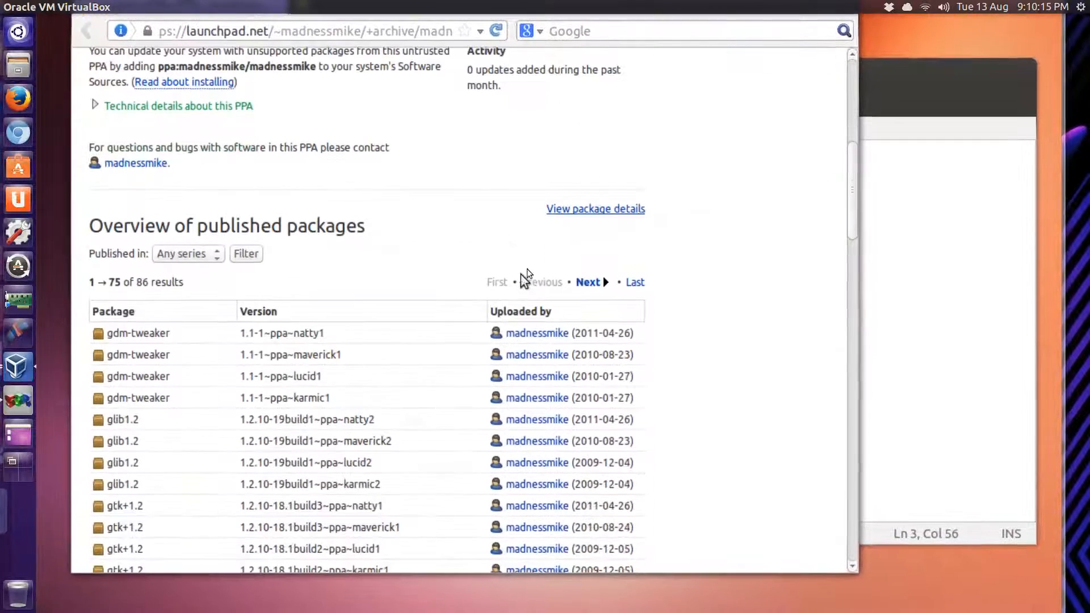
{"action": "left_click", "coordinate": [594, 208]}
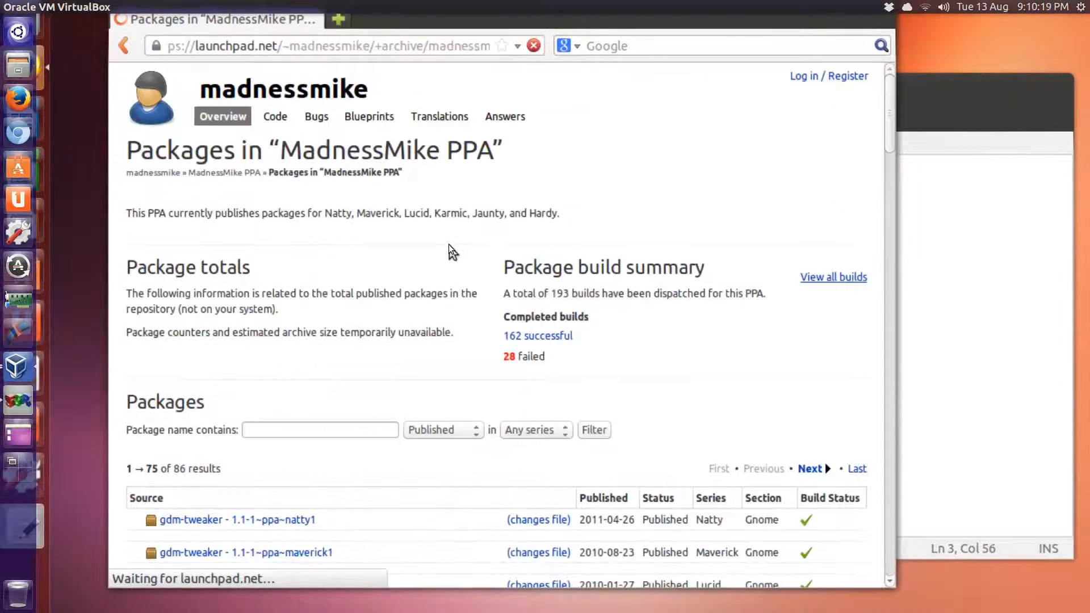
{"action": "scroll", "scroll_direction": "down", "scroll_amount": 3}
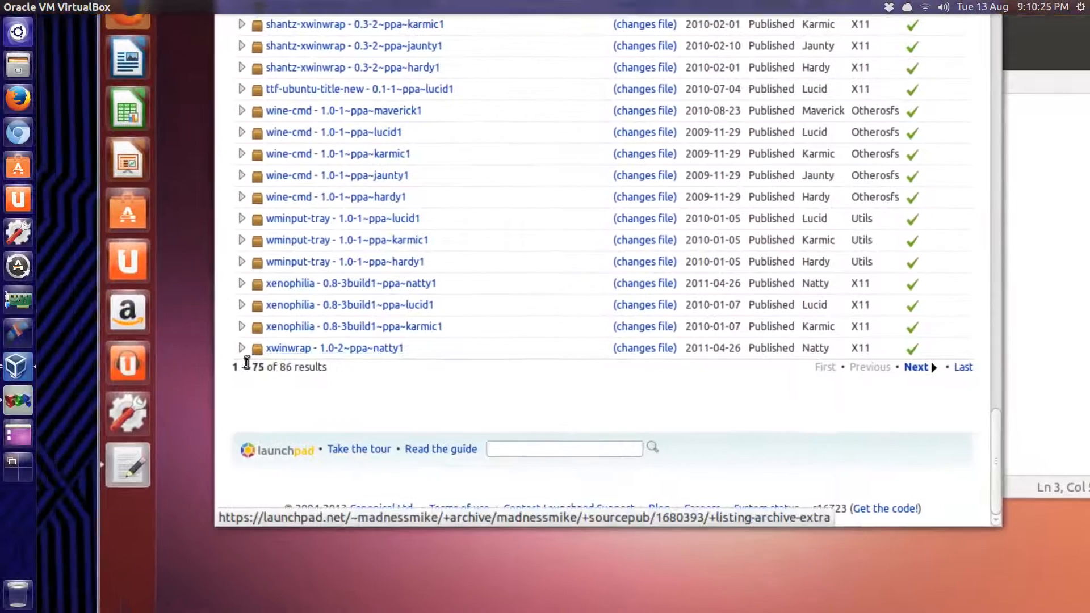
{"action": "left_click", "coordinate": [241, 347]}
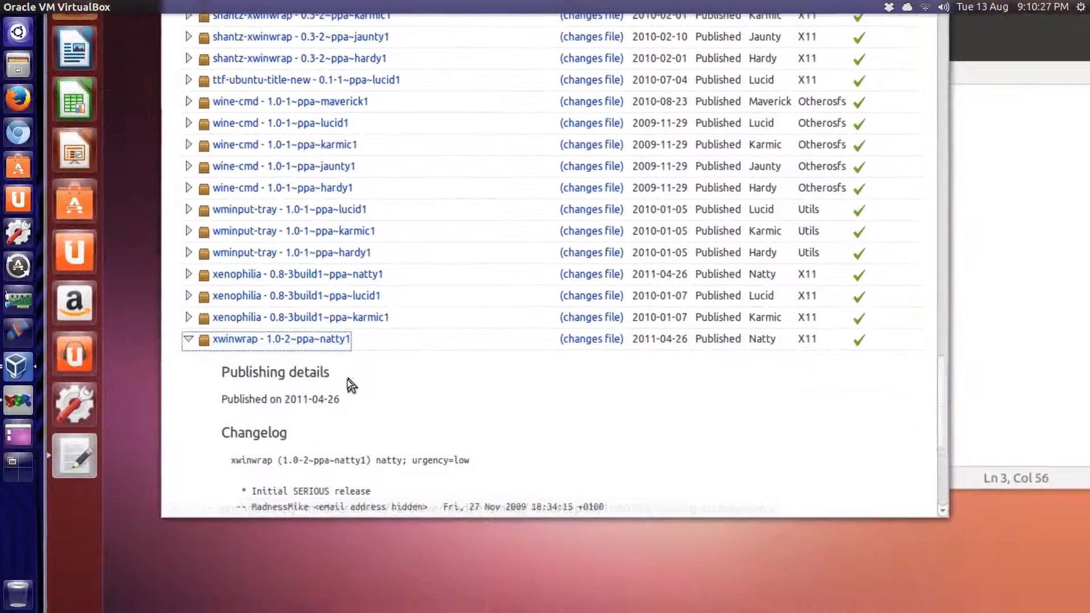
{"action": "scroll", "scroll_direction": "down", "scroll_amount": 3}
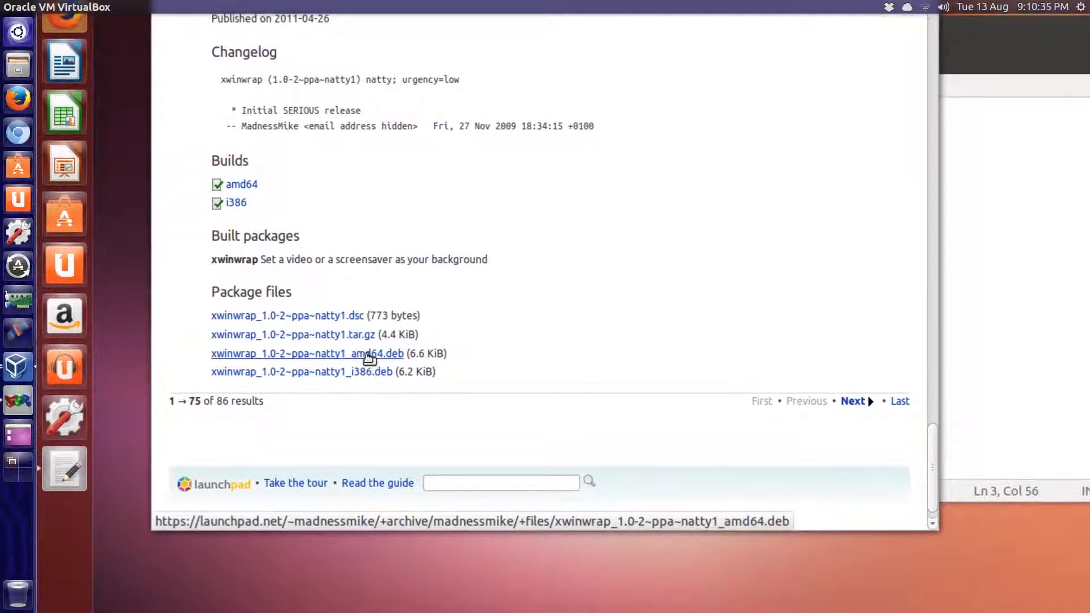
{"action": "left_click", "coordinate": [310, 353]}
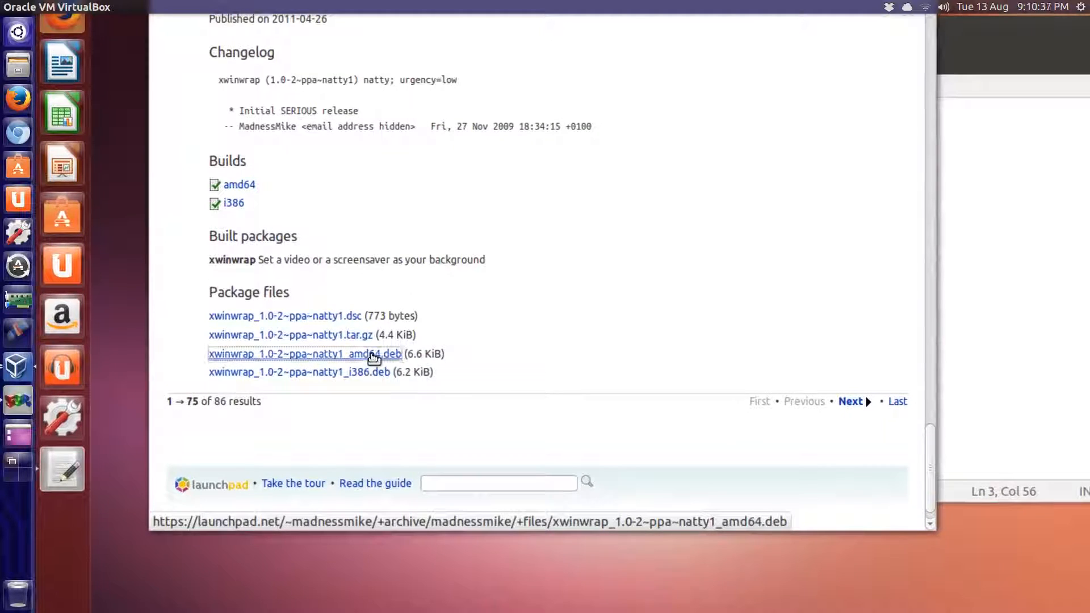
{"action": "left_click", "coordinate": [304, 353]}
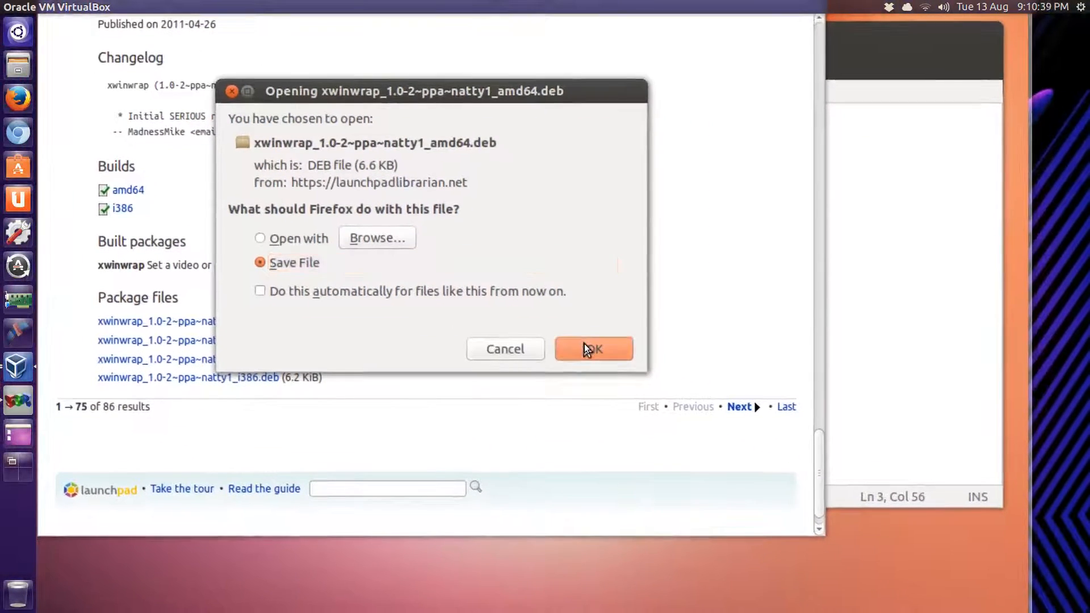
{"action": "left_click", "coordinate": [592, 348]}
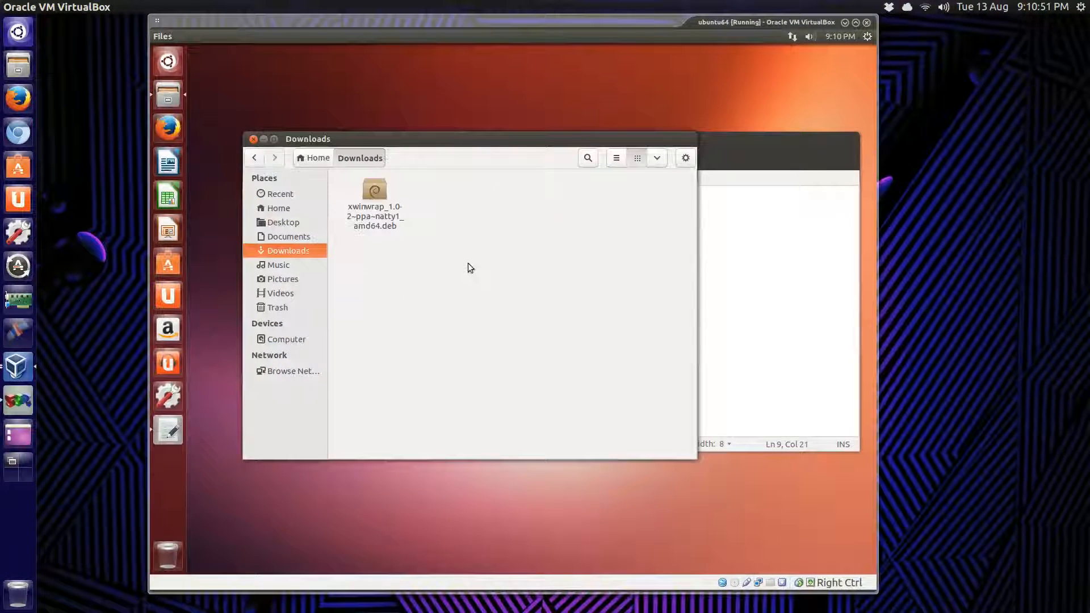
{"action": "mouse_move", "coordinate": [220, 250]}
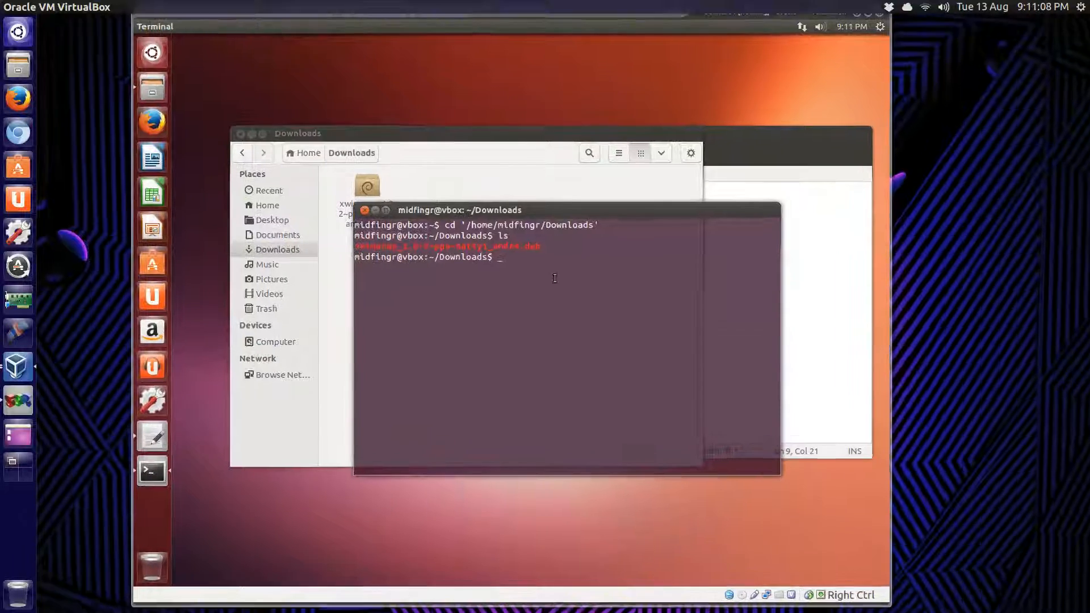
- Run 'sudo dpkg -i *.deb' in ~/Downloads to install the xwinwrap package
{"action": "type", "text": "sudo"}
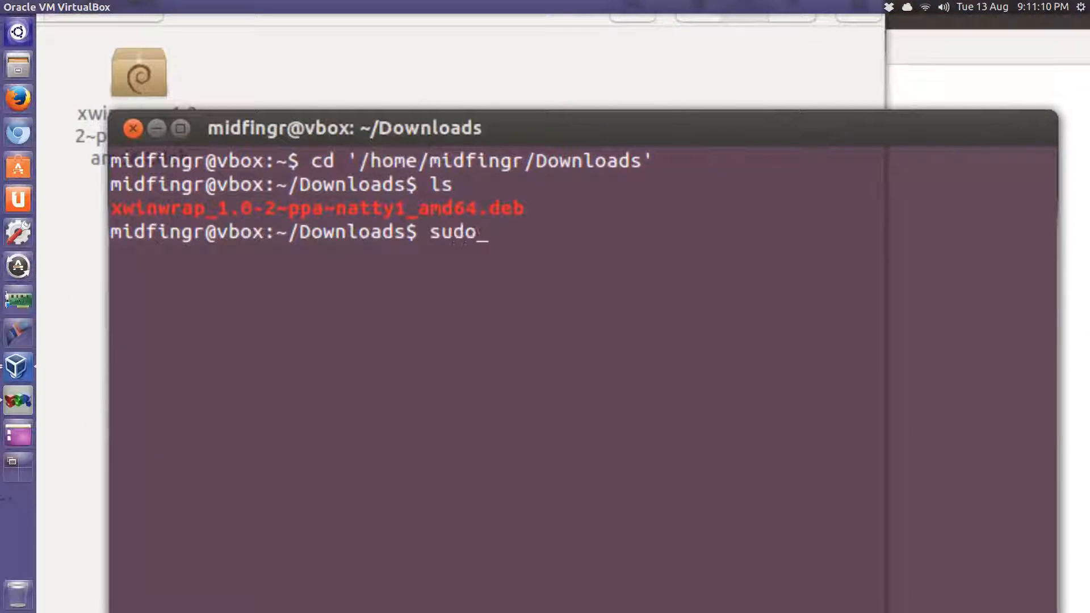
{"action": "type", "text": "dp"}
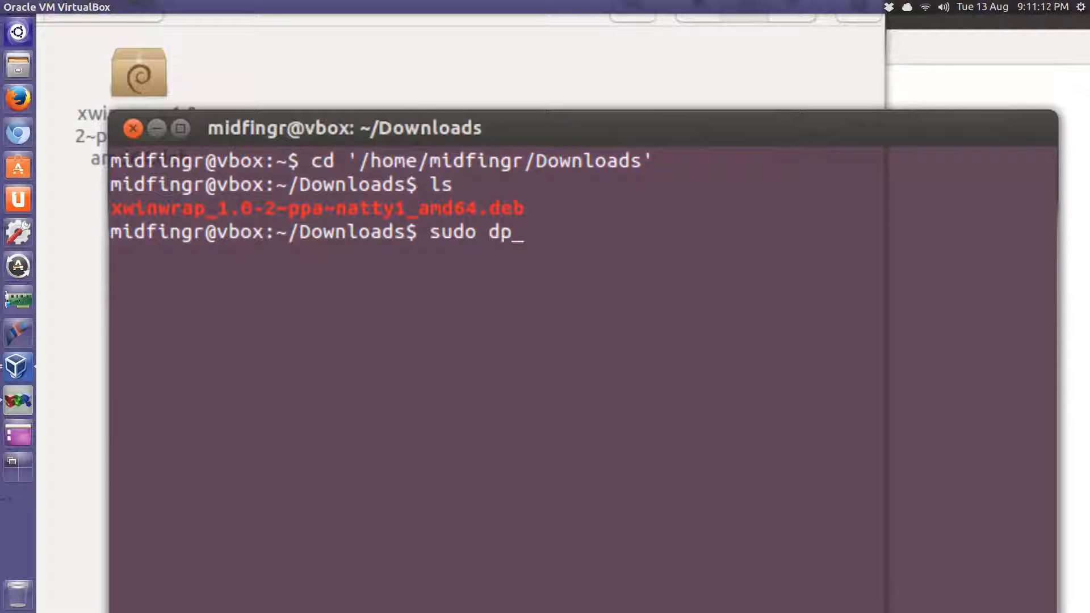
{"action": "type", "text": "kg -i"}
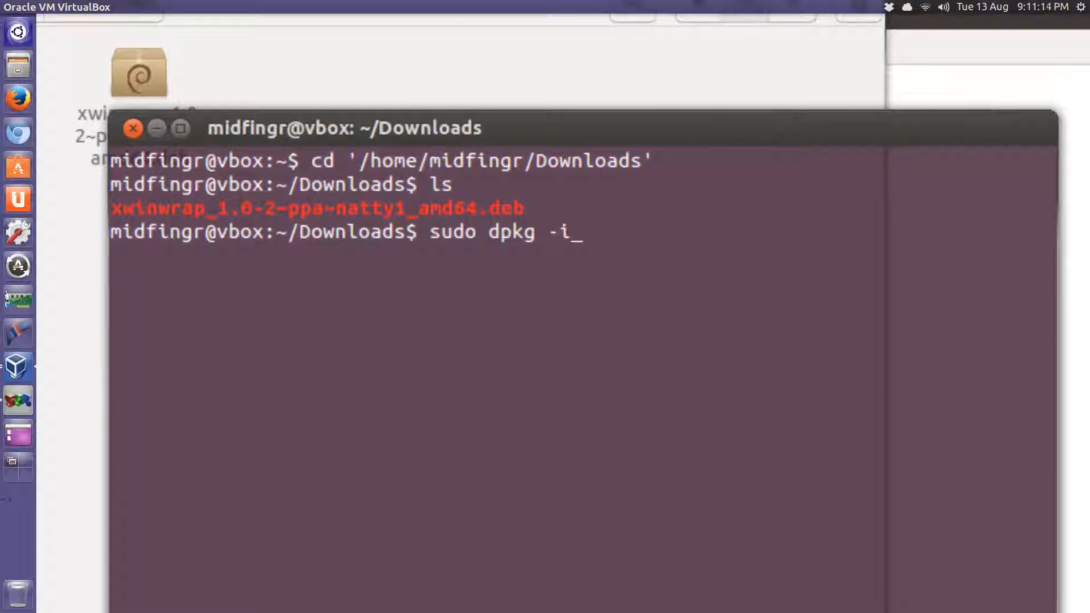
{"action": "type", "text": "*"}
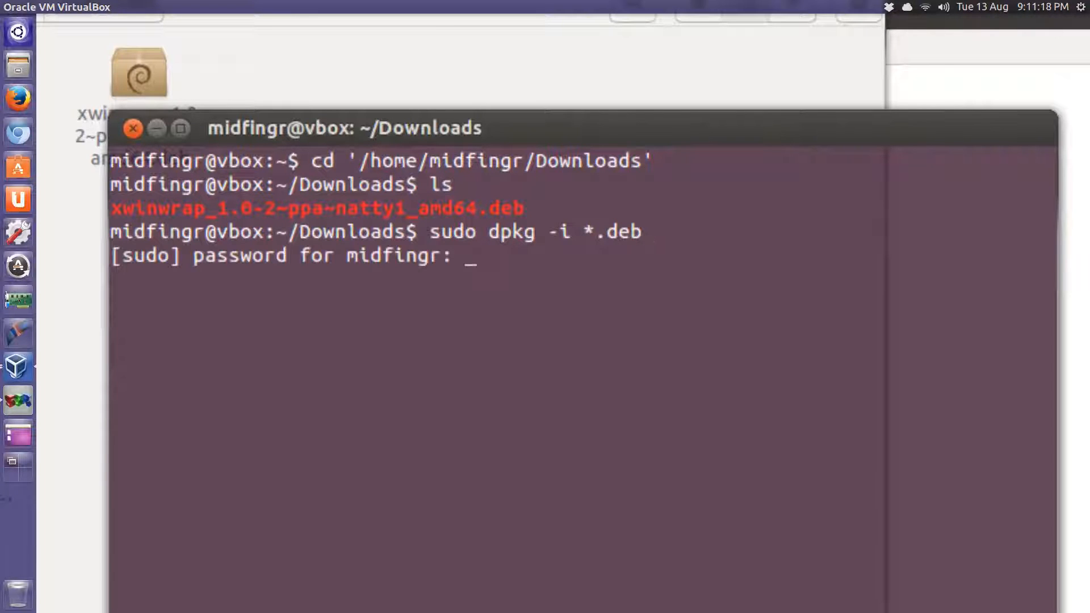
{"action": "key", "text": "Return"}
{"action": "type", "text": "sudo apt-get -f install"}
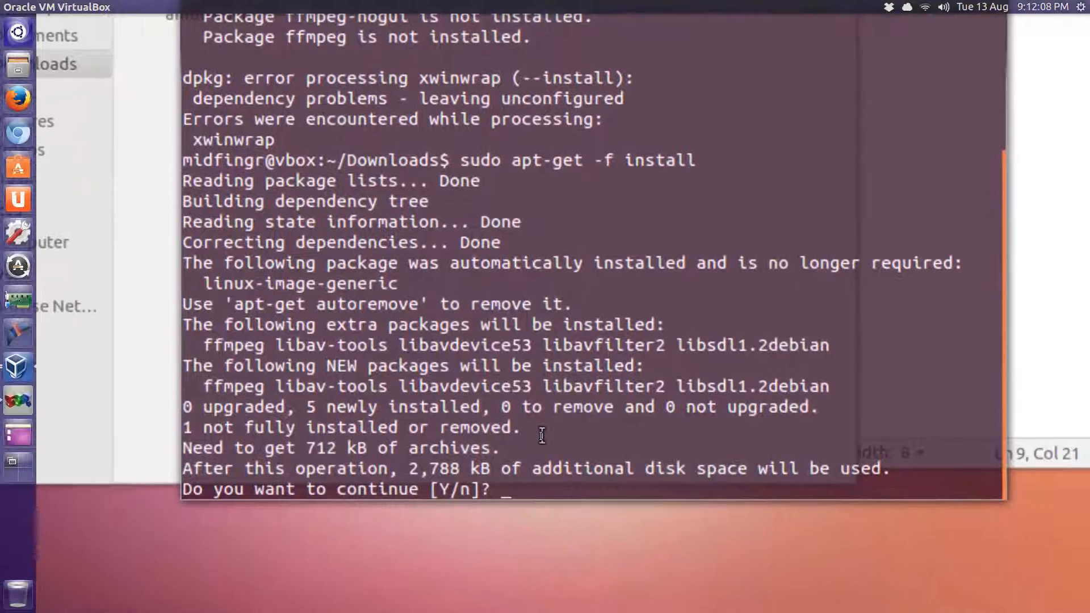
- Answer Y to apt-get -f install to add the missing ffmpeg dependencies
{"action": "type", "text": "Y"}
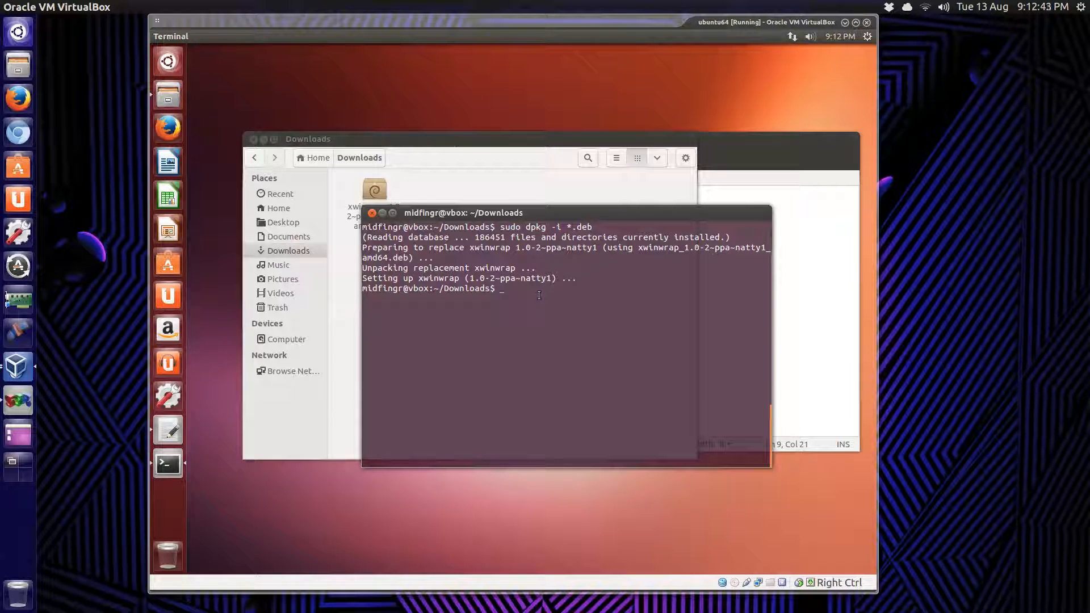
{"action": "mouse_move", "coordinate": [769, 49]}
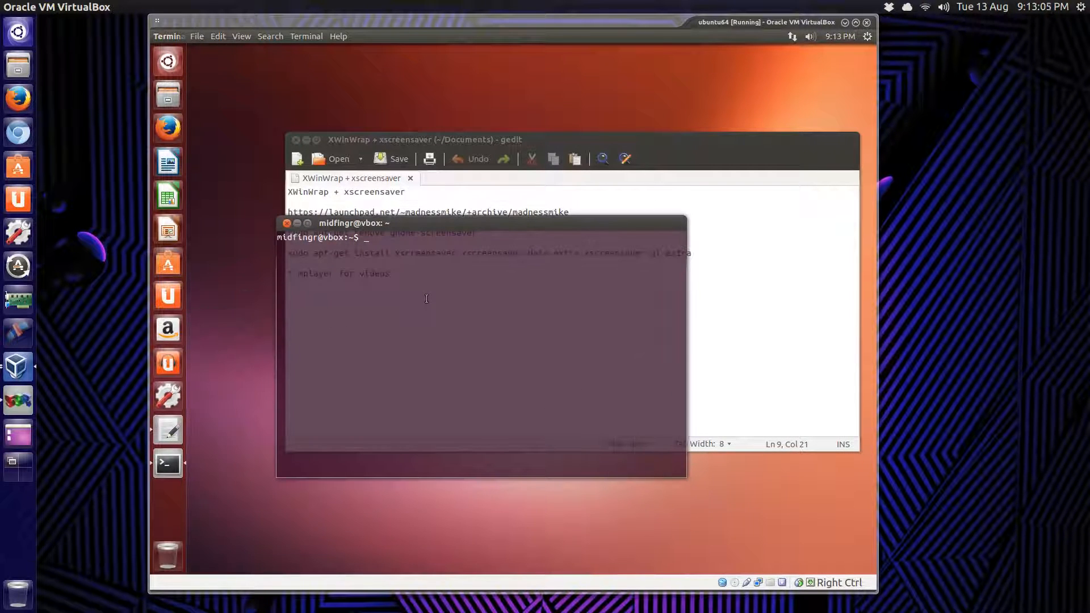
- Begin typing a sudo command in a new home-folder terminal
{"action": "type", "text": "sudo"}
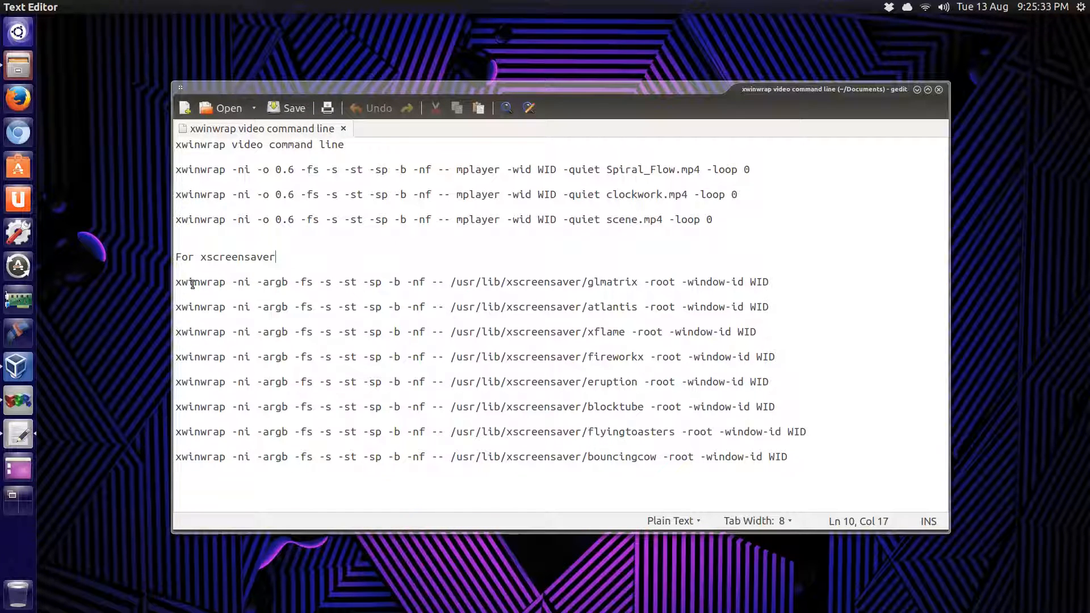
- Select the glmatrix xwinwrap command line in the gedit notes and copy it
{"action": "left_click_drag", "start_coordinate": [176, 281], "coordinate": [409, 282]}
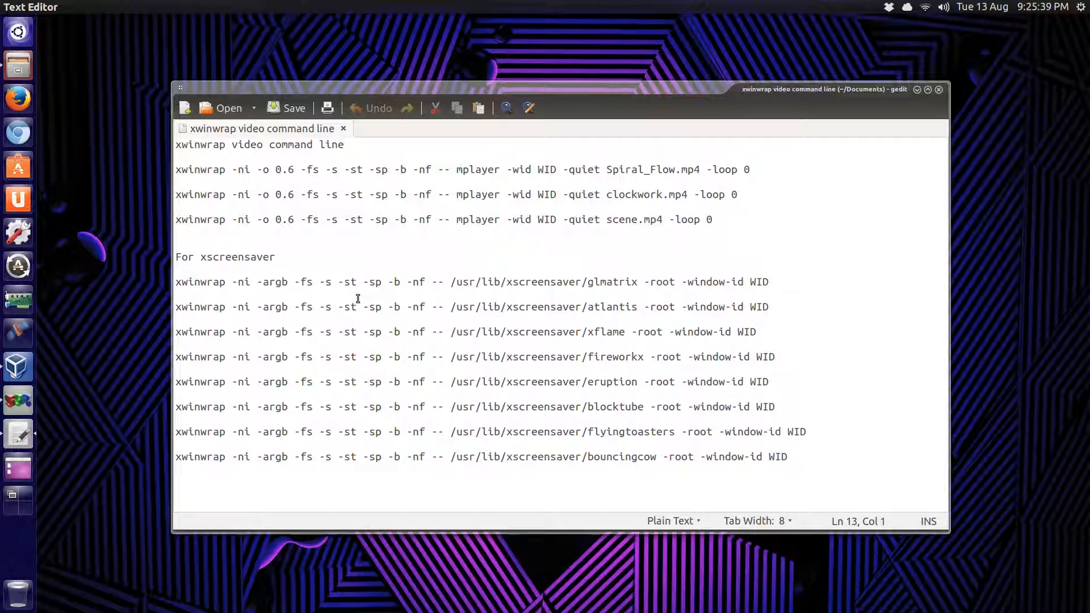
{"action": "left_click_drag", "start_coordinate": [175, 281], "coordinate": [356, 282]}
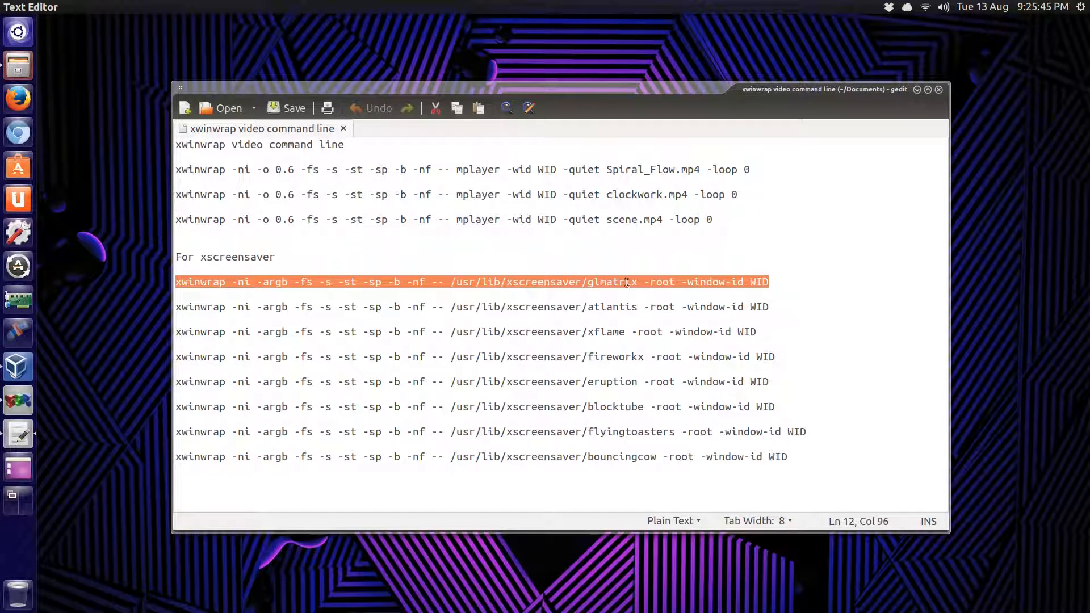
{"action": "key", "text": "F12"}
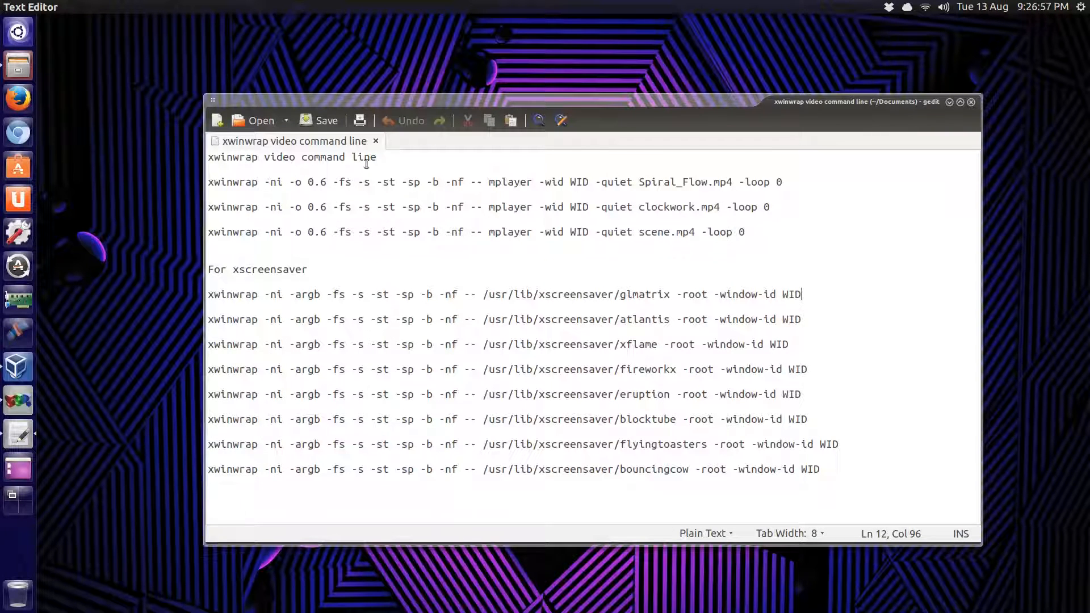
- Highlight and then deselect the first word of the Spiral_Flow mplayer xwinwrap command
{"action": "double_click", "coordinate": [220, 182]}
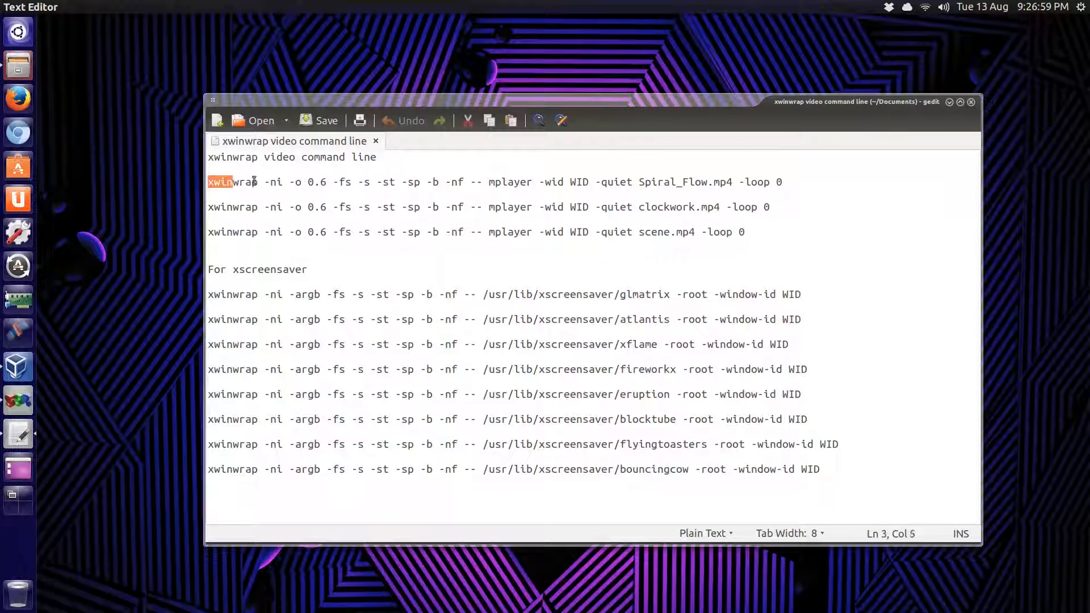
{"action": "left_click", "coordinate": [443, 182]}
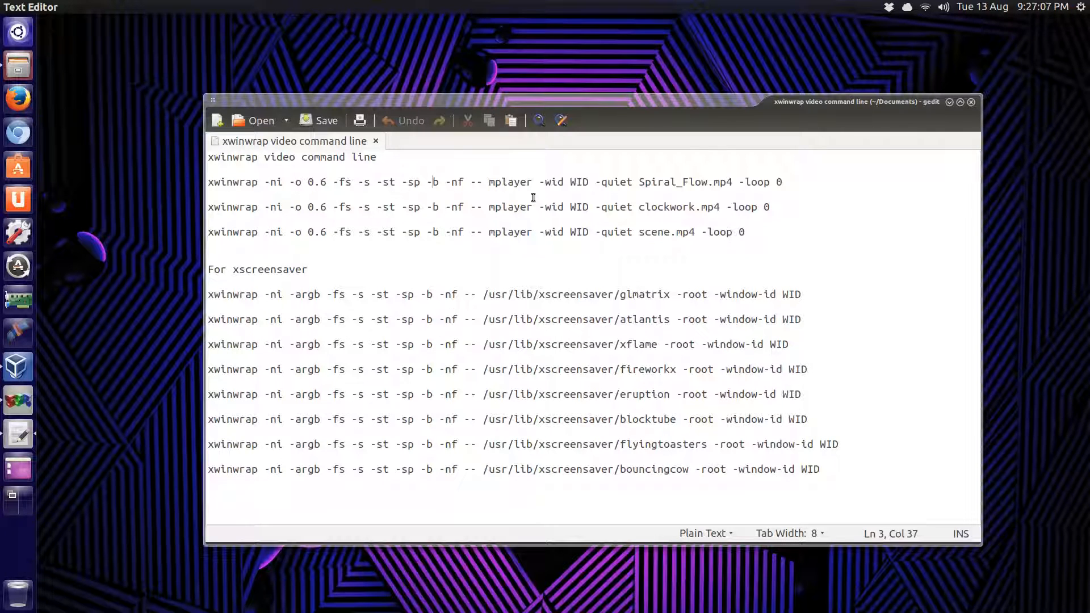
{"action": "mouse_move", "coordinate": [327, 221]}
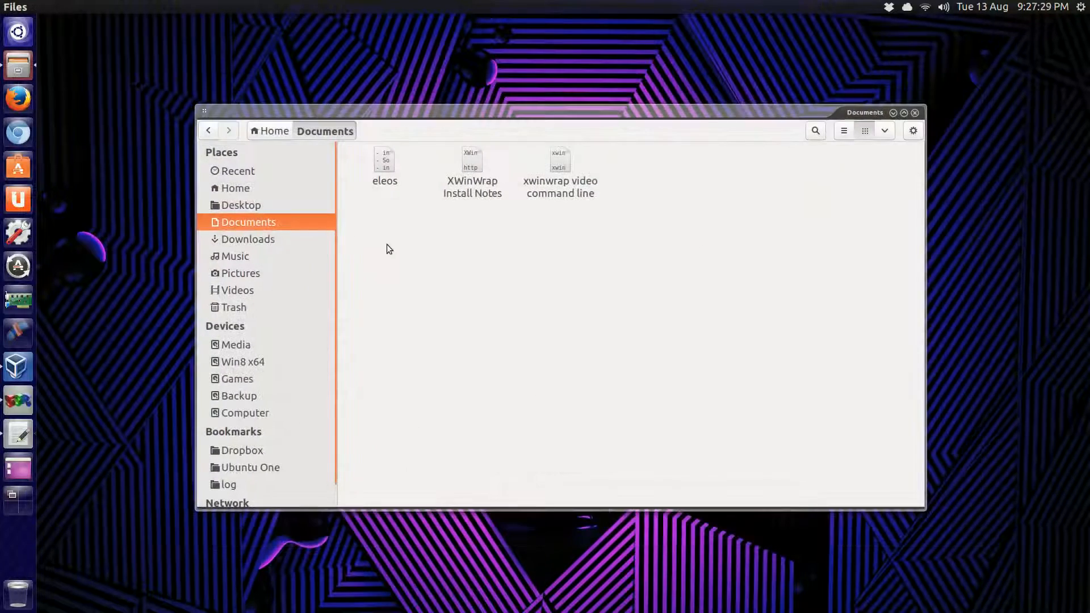
{"action": "mouse_move", "coordinate": [252, 303]}
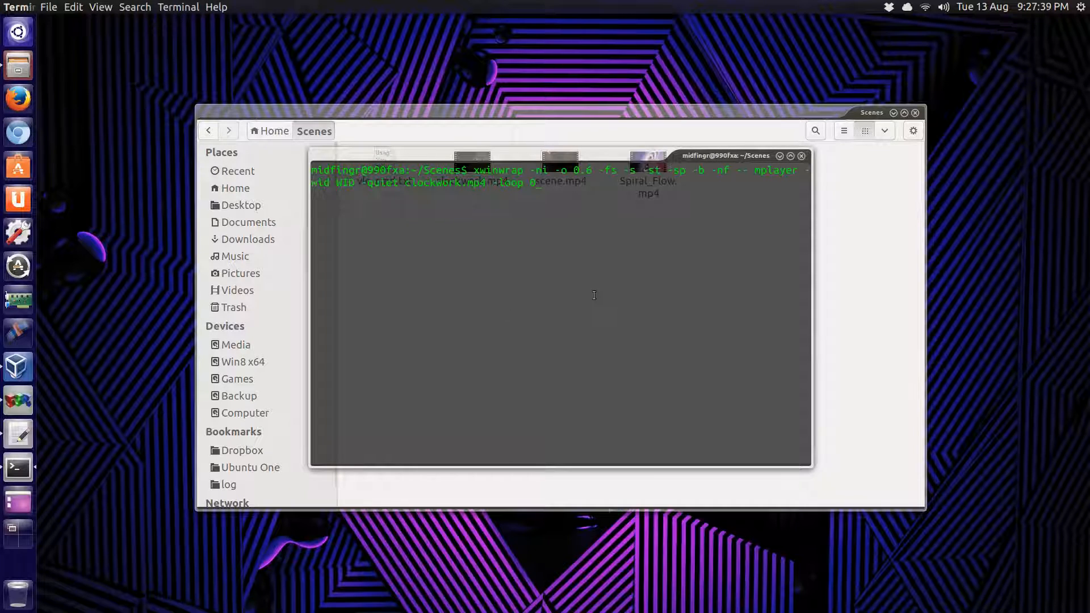
- Run the clockwork.mp4 xwinwrap background command and minimize the Scenes folder window
{"action": "key", "text": "Return"}
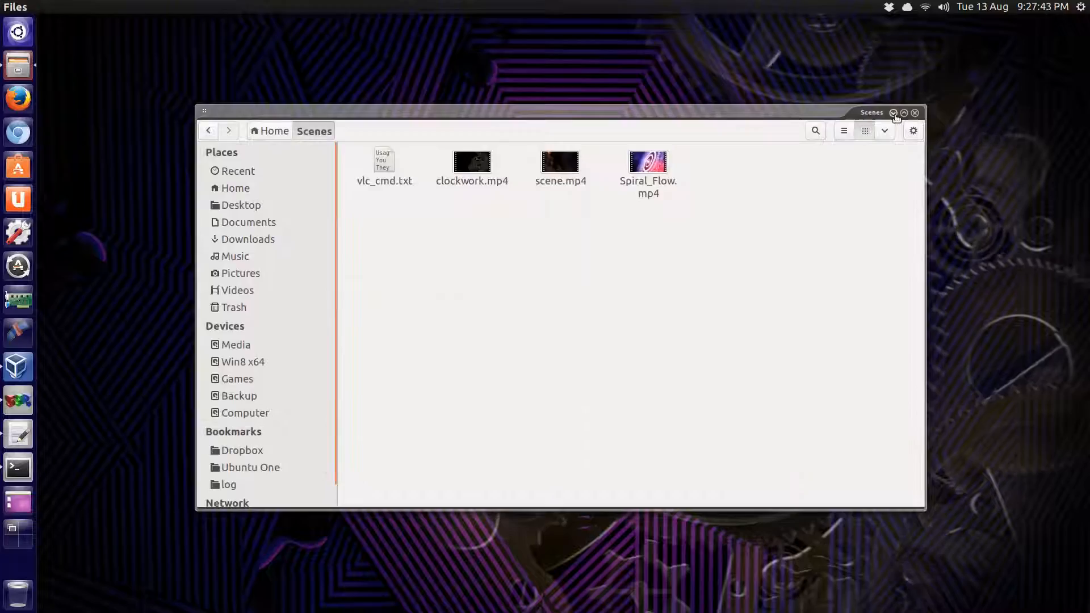
{"action": "left_click", "coordinate": [906, 112]}
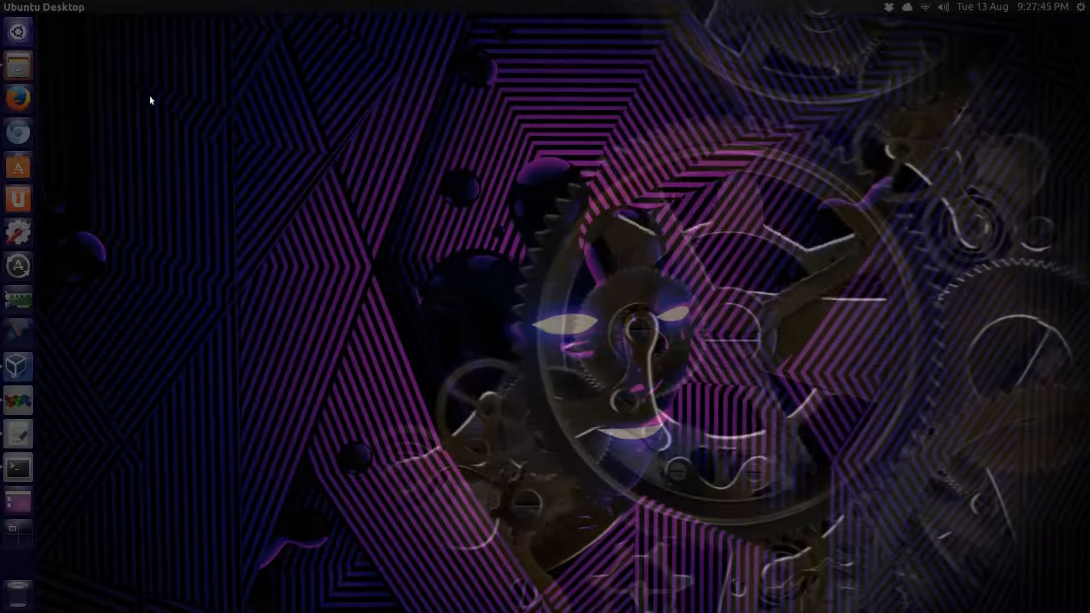
- Restore the Scenes folder window from the launcher and select scene.mp4
{"action": "left_click", "coordinate": [18, 65]}
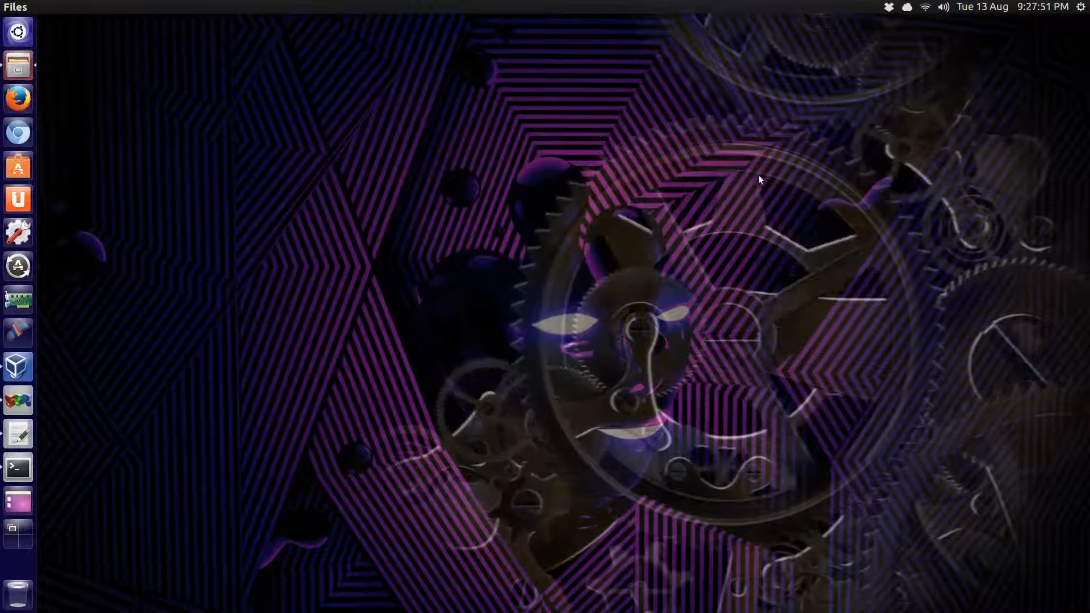
{"action": "mouse_move", "coordinate": [94, 177]}
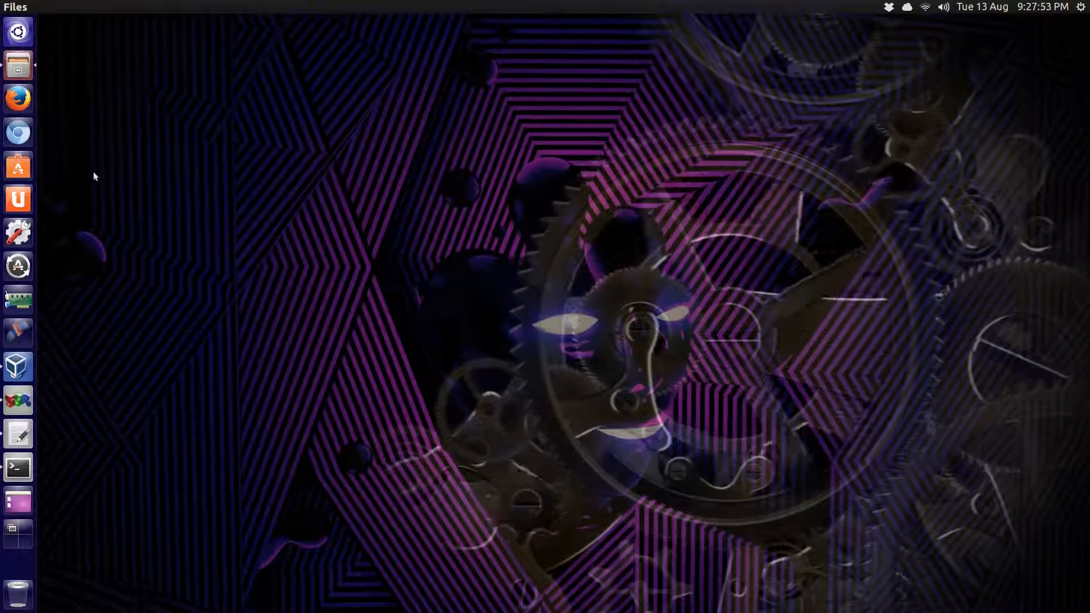
{"action": "mouse_move", "coordinate": [18, 64]}
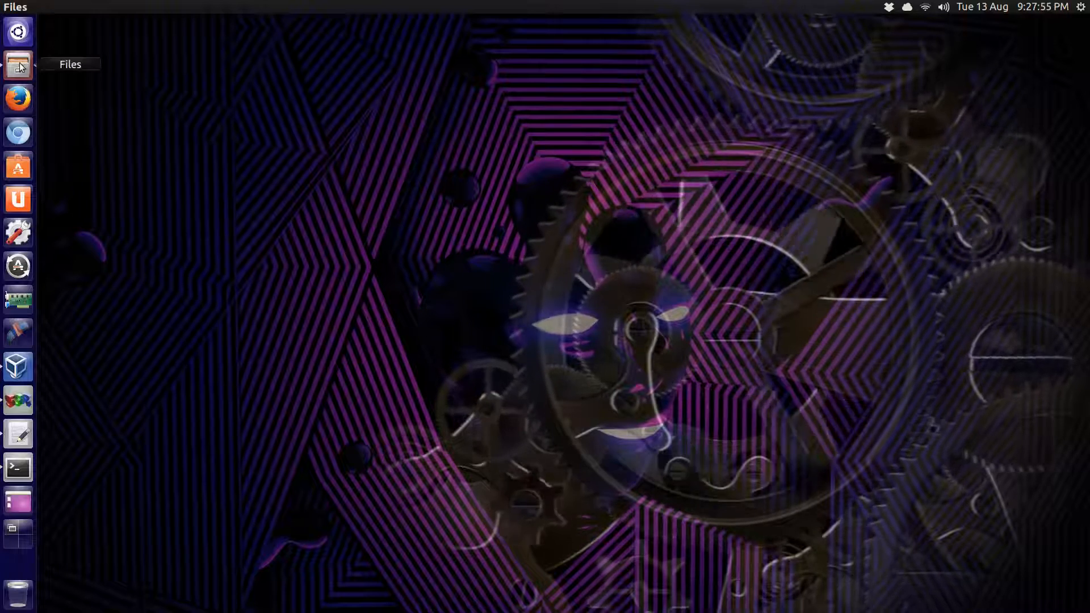
{"action": "left_click", "coordinate": [18, 65]}
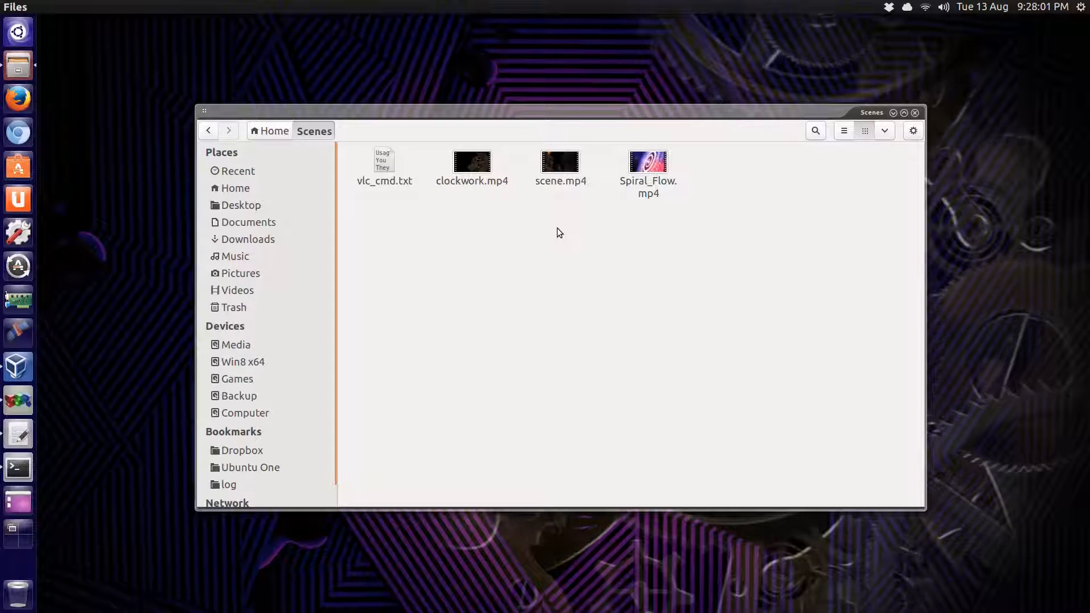
{"action": "left_click", "coordinate": [472, 169]}
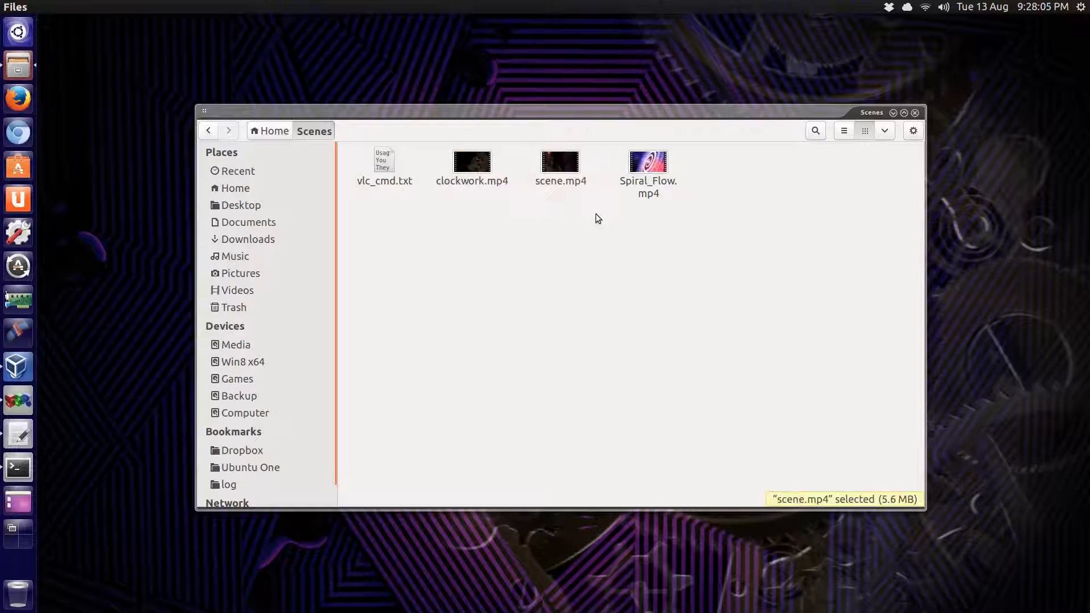
{"action": "left_click", "coordinate": [573, 242]}
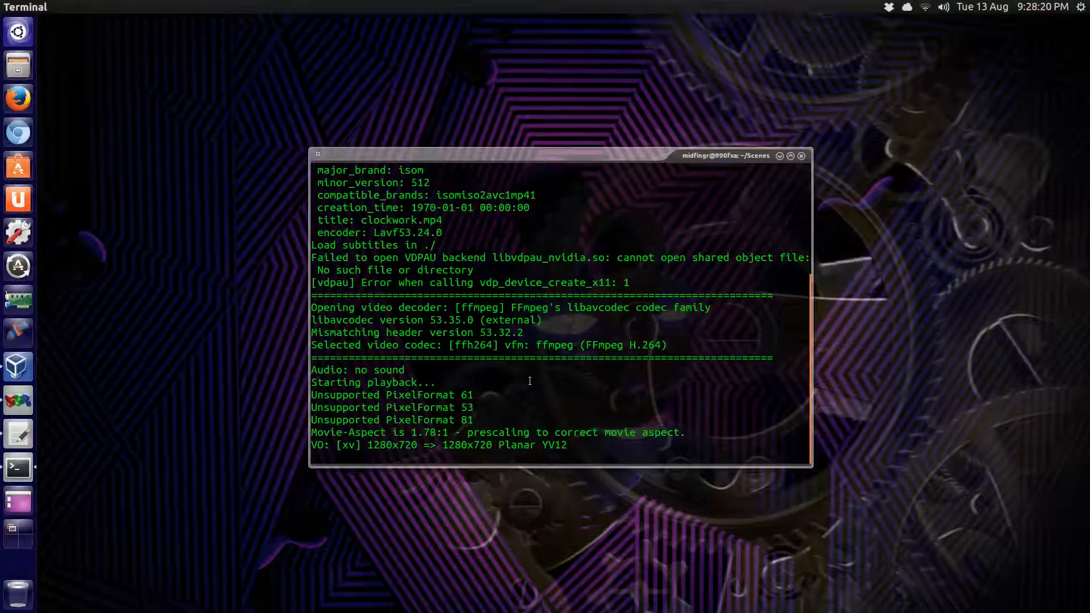
- Stop the clockwork video playback, hide the terminal, and reopen the gedit notes
{"action": "key", "text": "ctrl+c"}
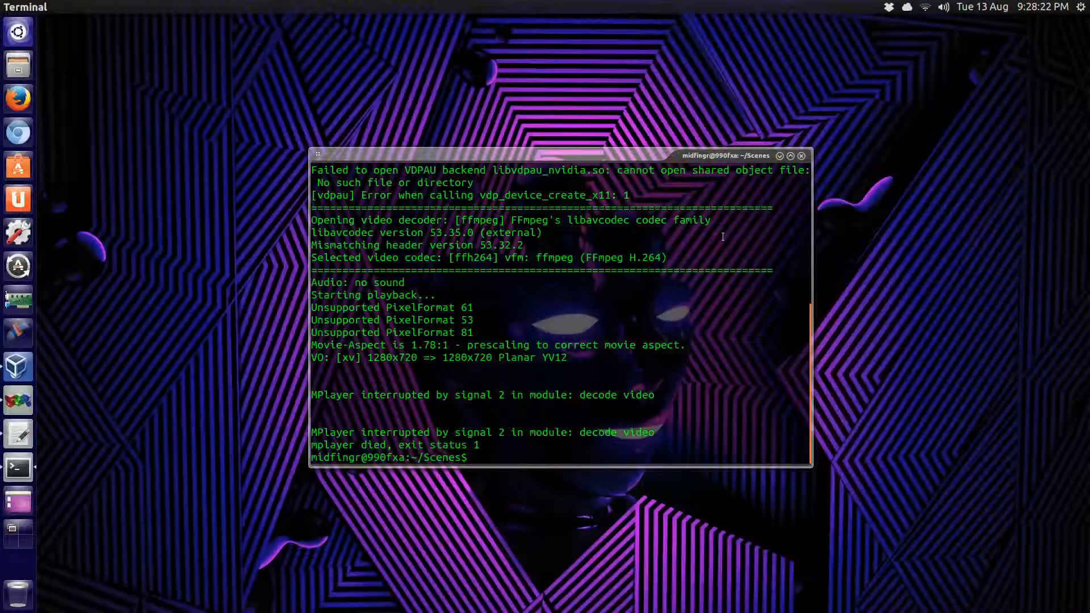
{"action": "left_click", "coordinate": [801, 155]}
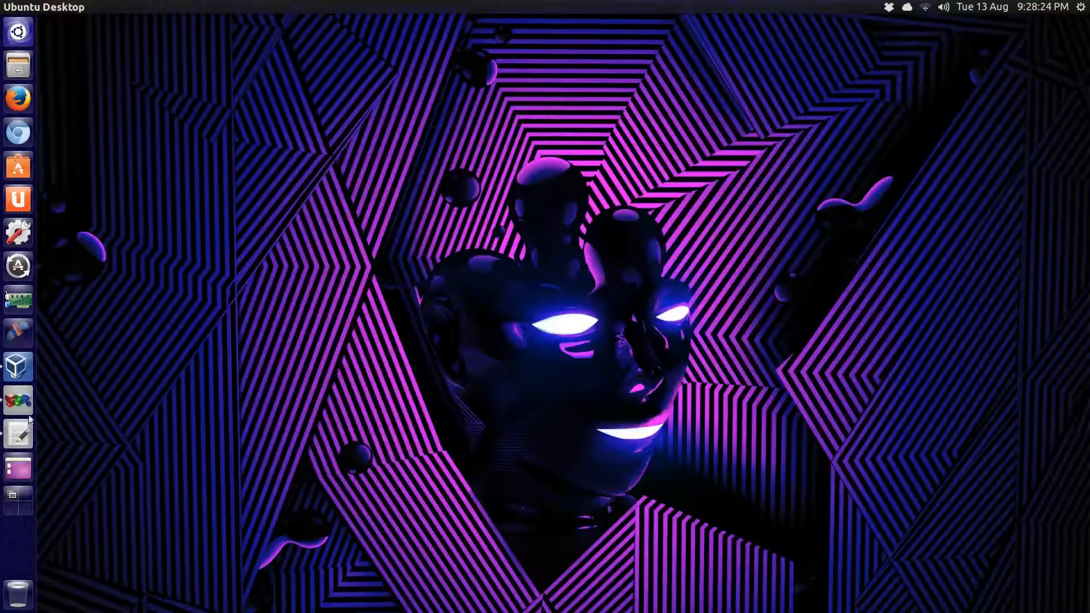
{"action": "left_click", "coordinate": [18, 433]}
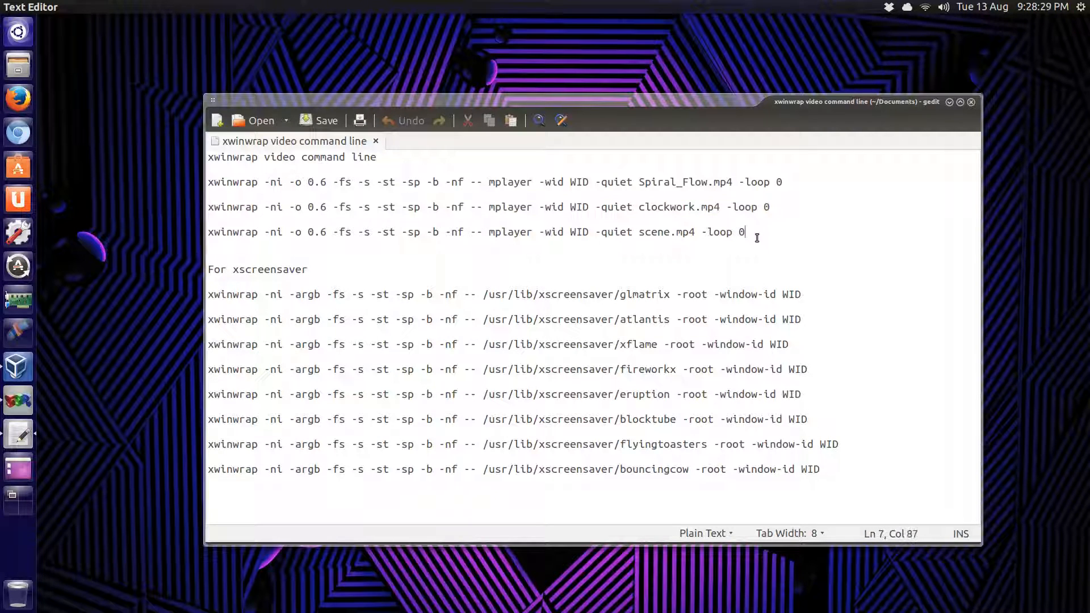
{"action": "mouse_move", "coordinate": [849, 374]}
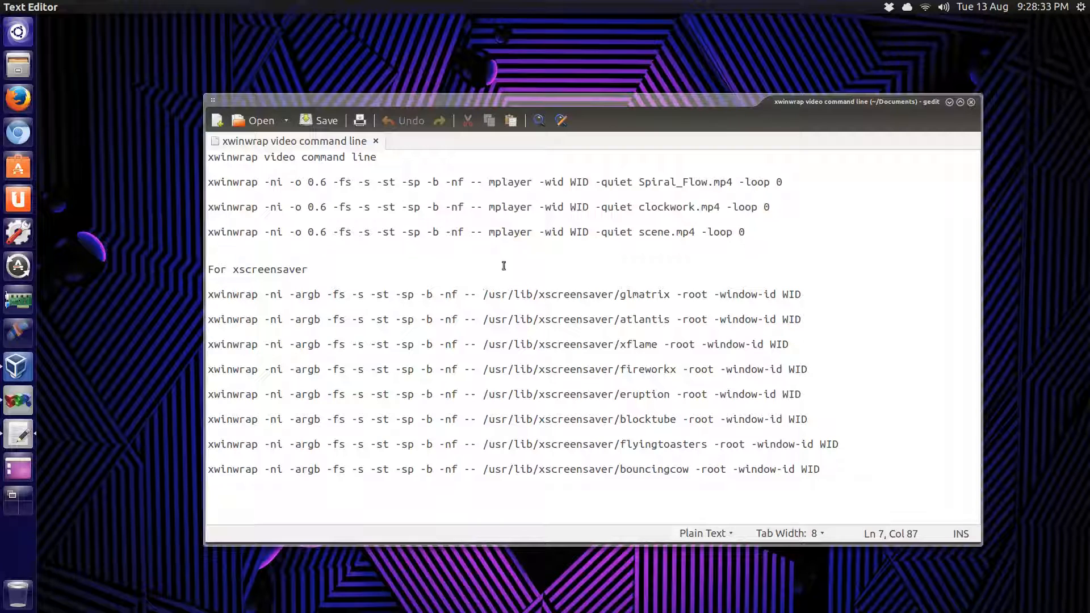
{"action": "left_click", "coordinate": [377, 157]}
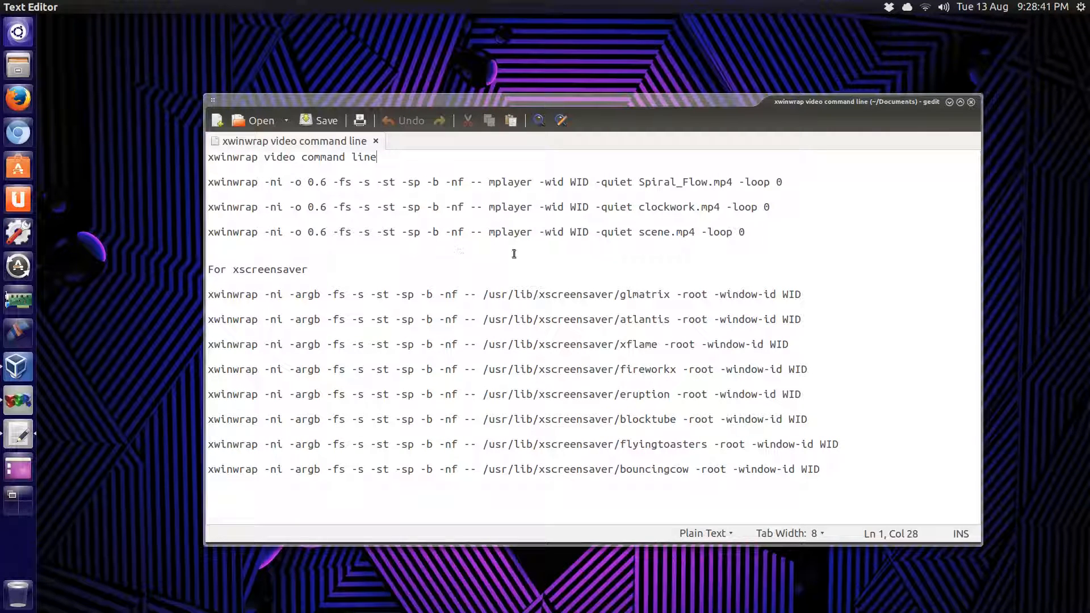
{"action": "mouse_move", "coordinate": [873, 162]}
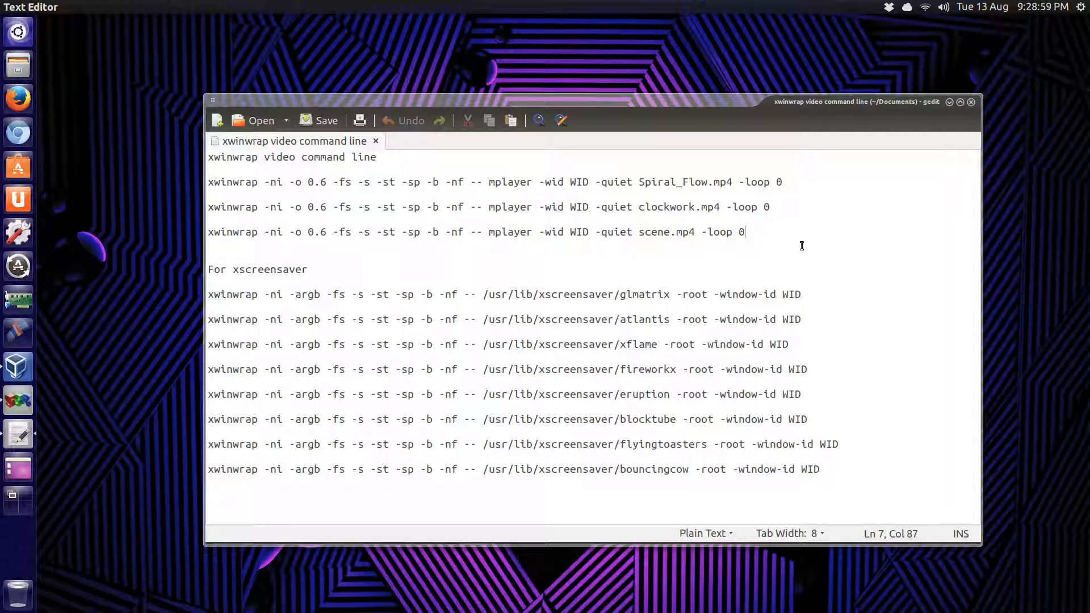
{"action": "mouse_move", "coordinate": [808, 251]}
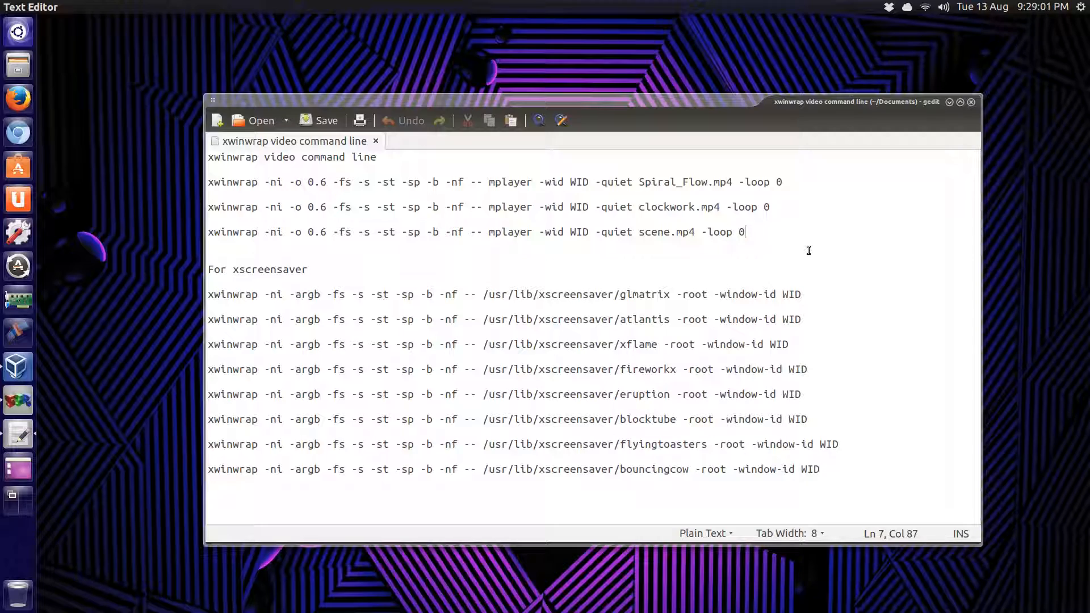